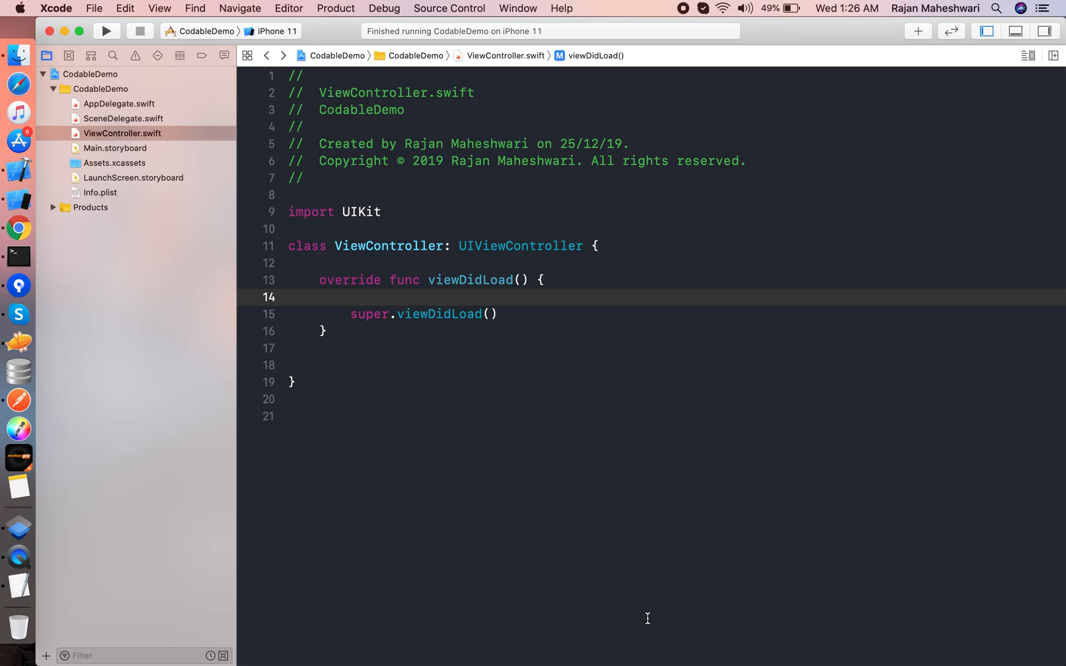
Step: Type Codable on the empty line 14 inside viewDidLoad
left_click(350, 297)
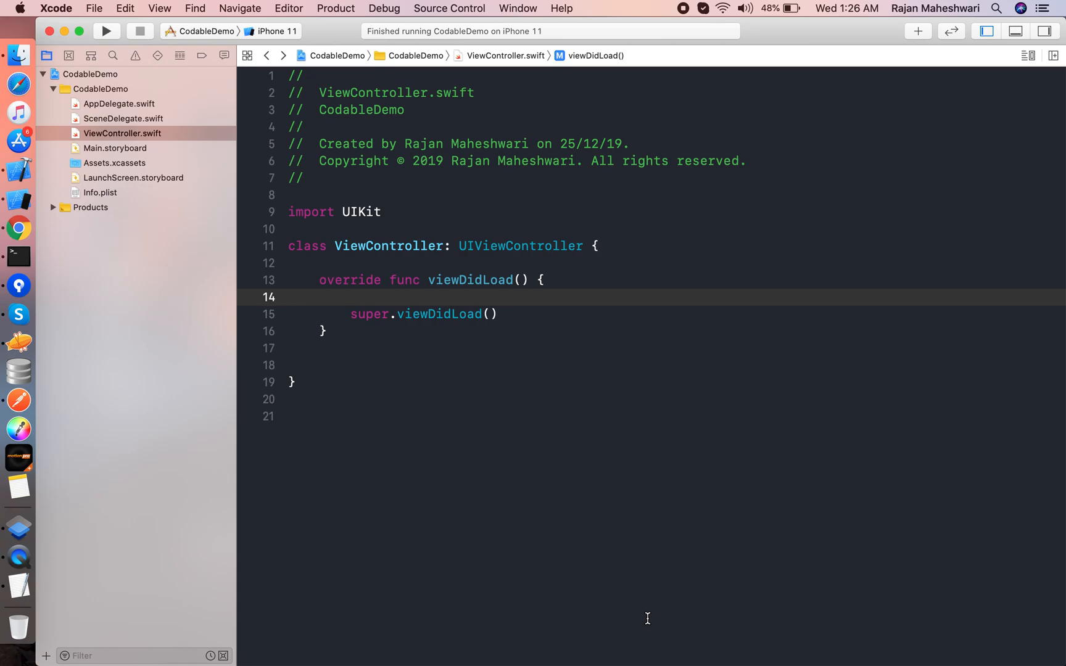
left_click(350, 297)
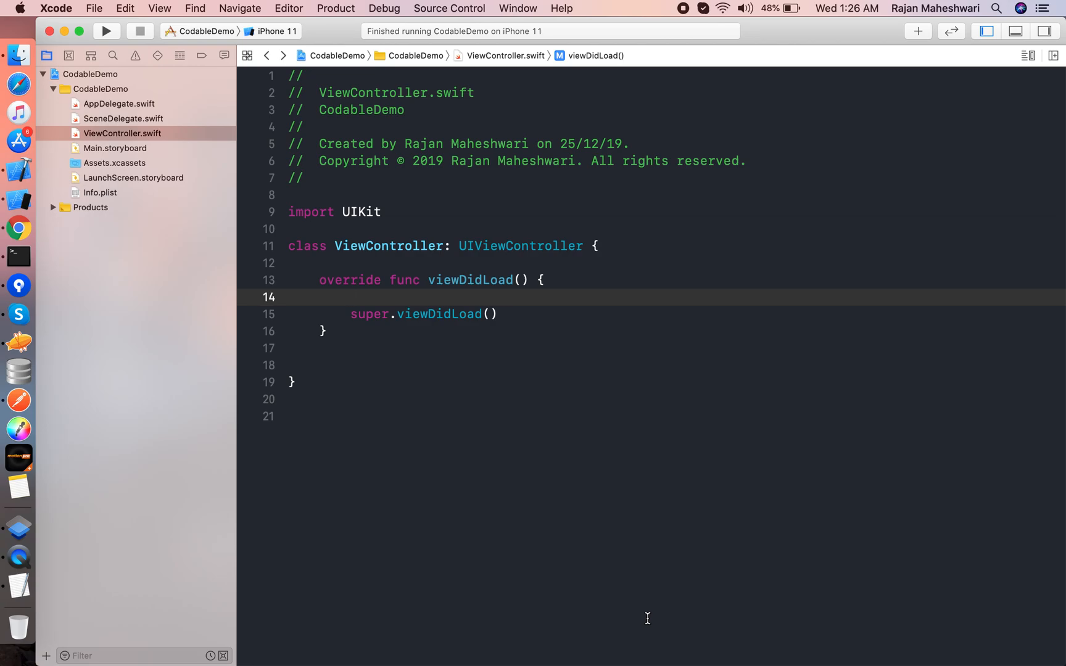
left_click(350, 297)
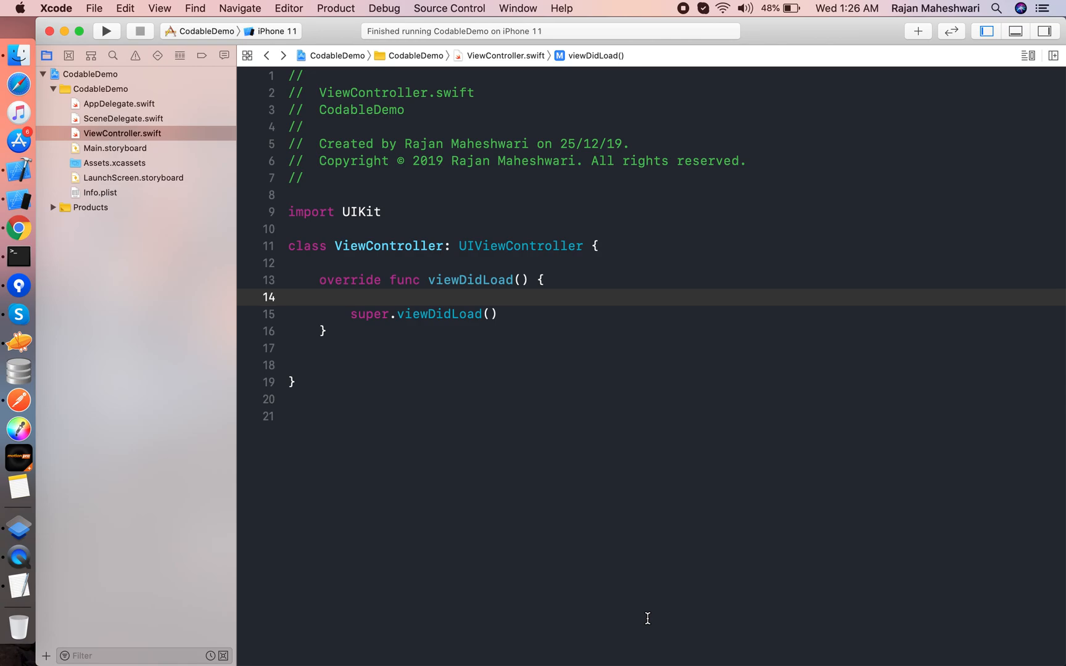
type("Codable")
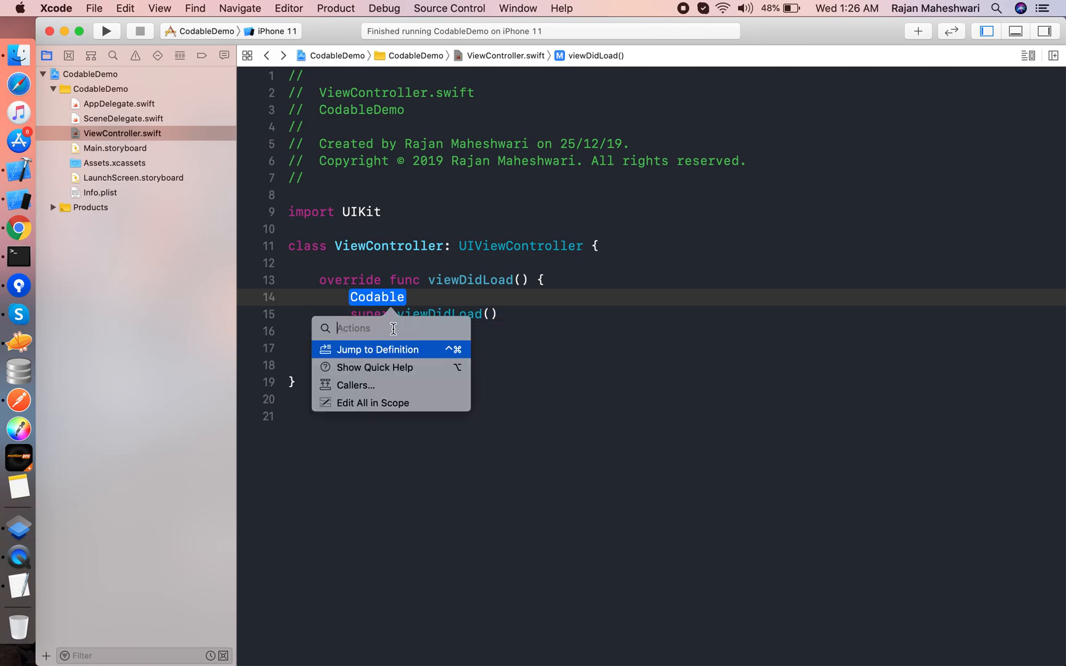
Step: Jump to Codable's definition and highlight Encodable's encode(to:) requirement
left_click(380, 349)
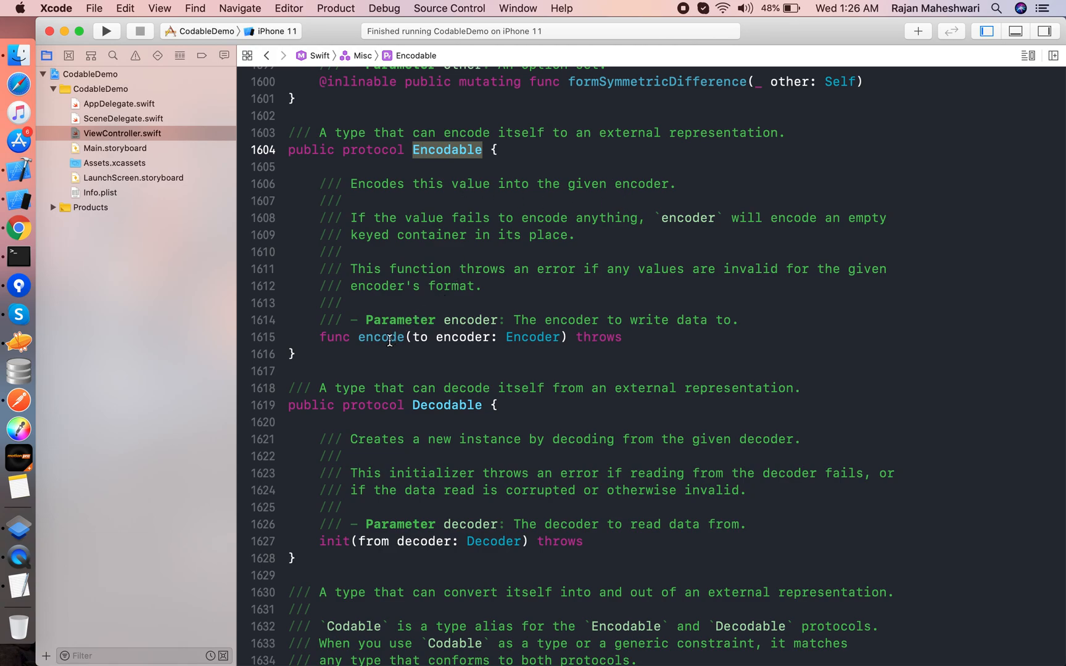
left_click(380, 336)
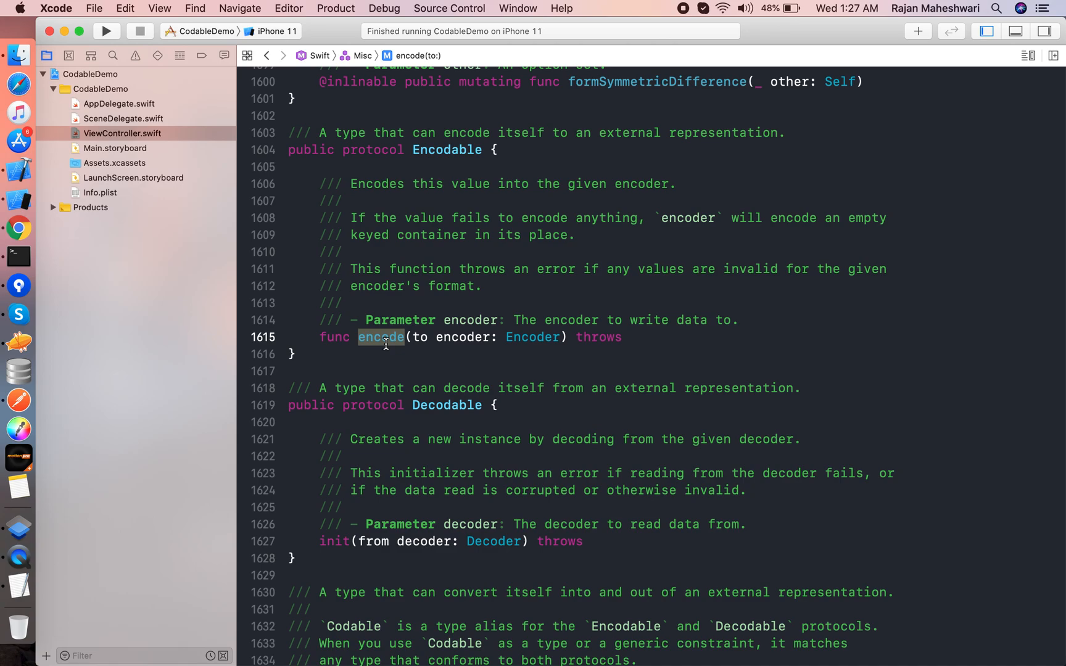
mouse_move(374, 552)
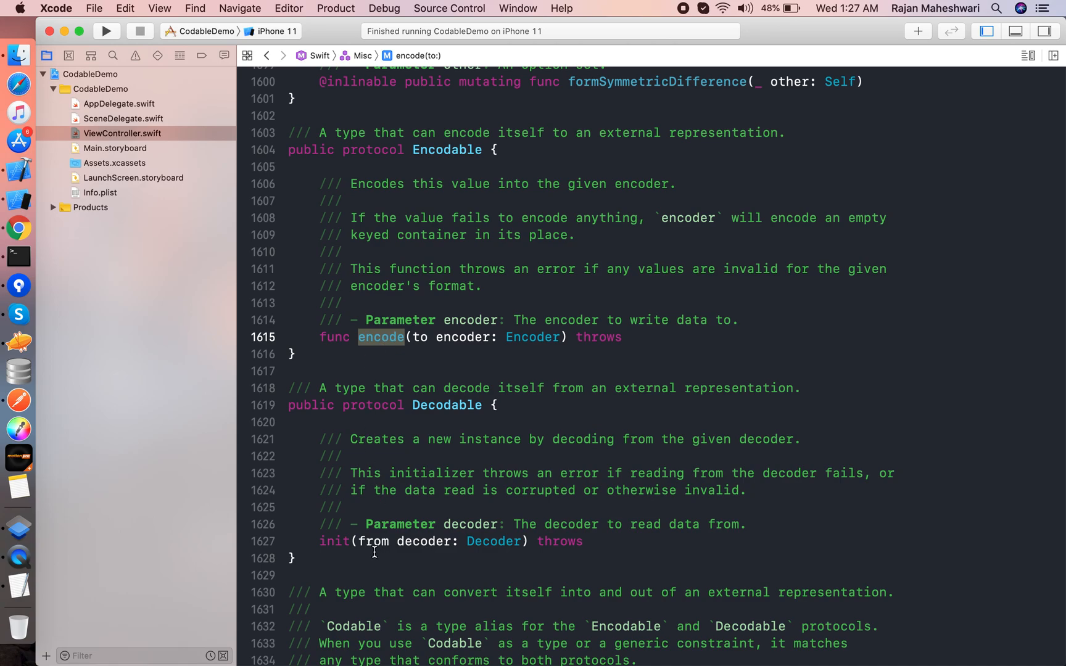
mouse_move(574, 542)
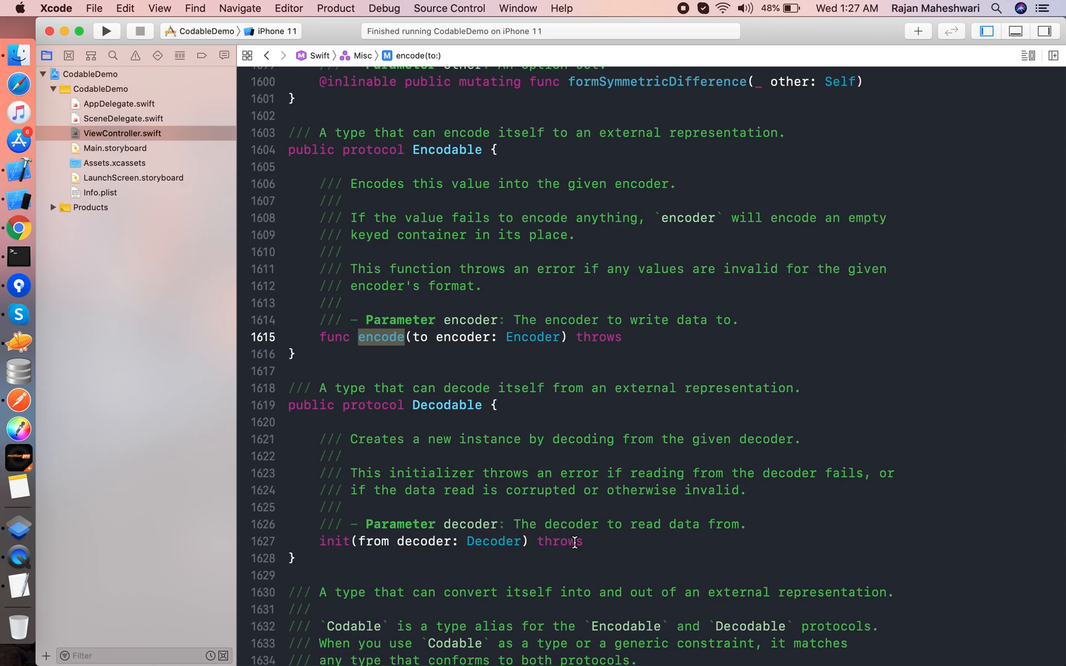
mouse_move(132, 128)
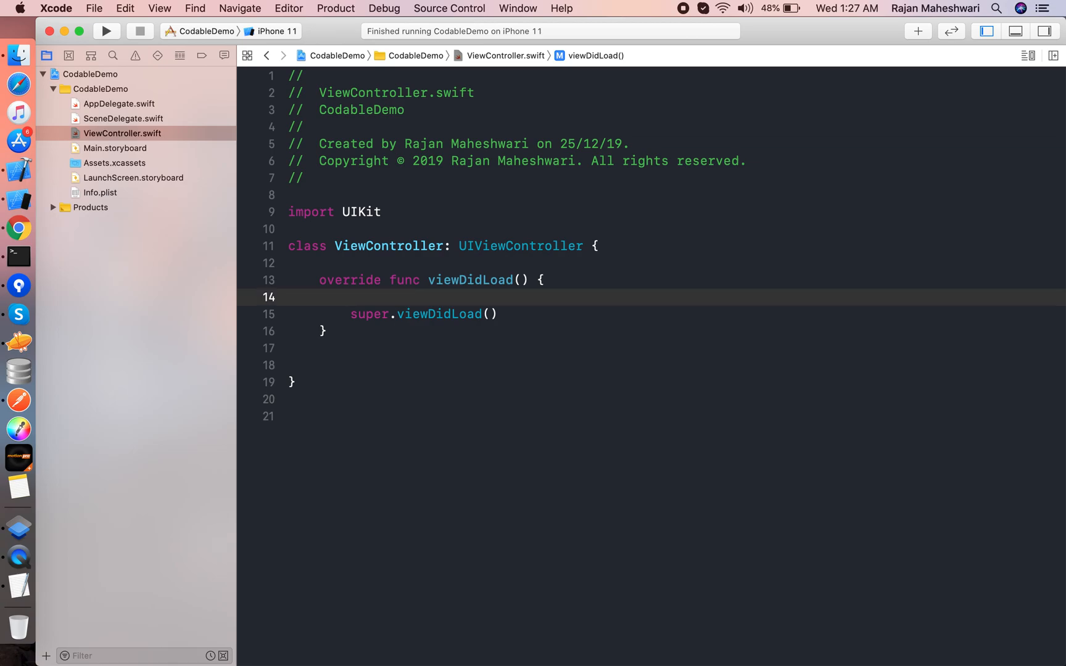
type("func fetch() {")
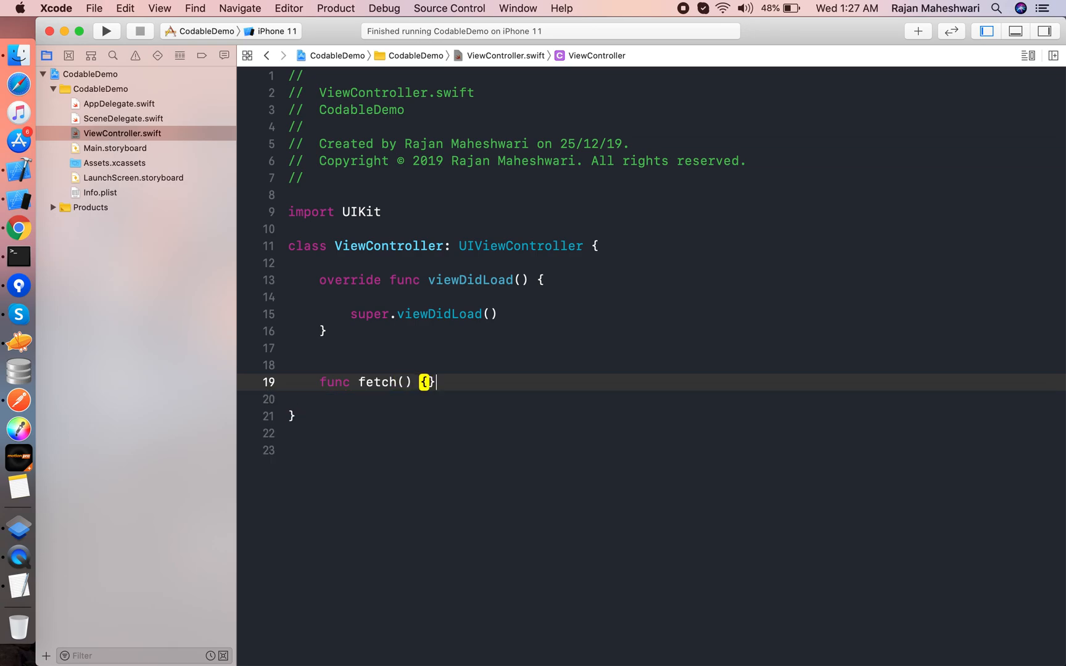
key("return")
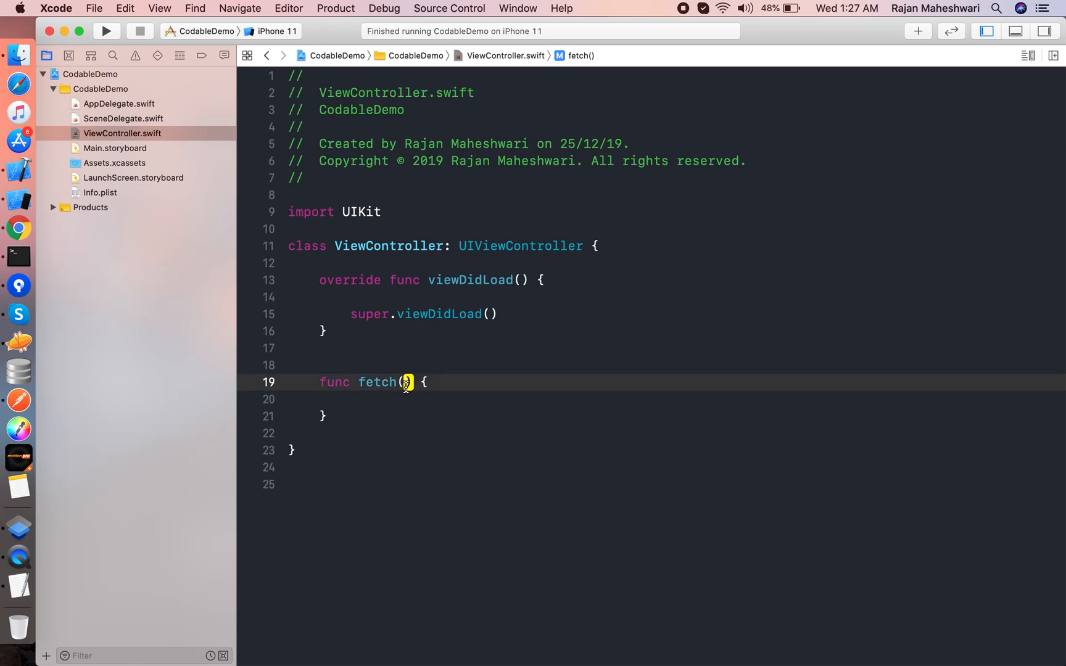
type("url:String,")
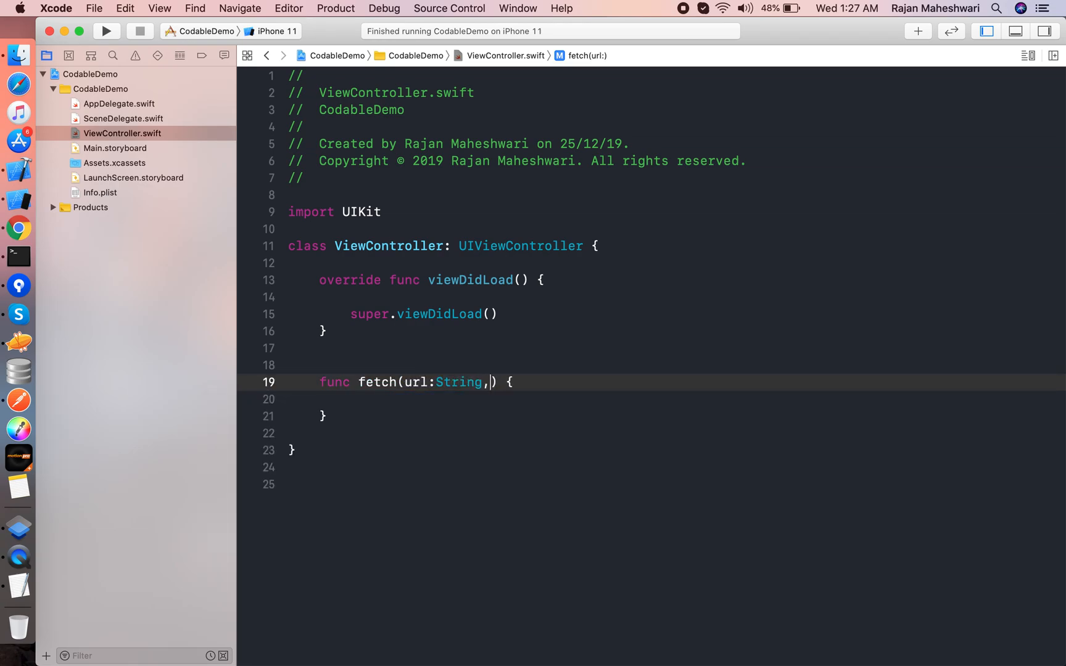
type("completion:")
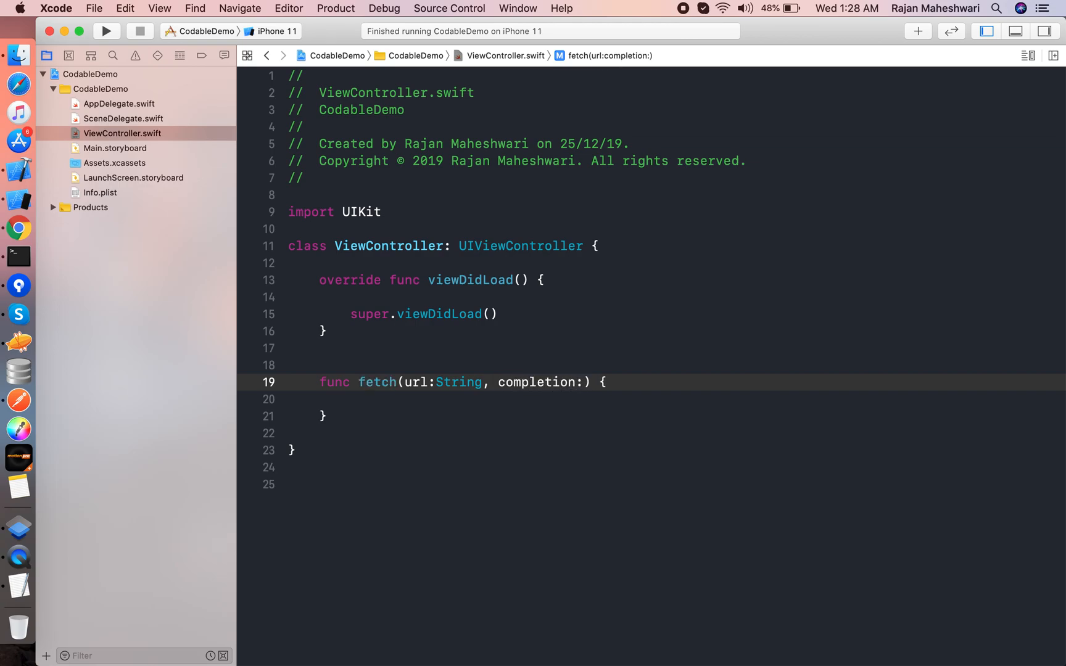
type("()")
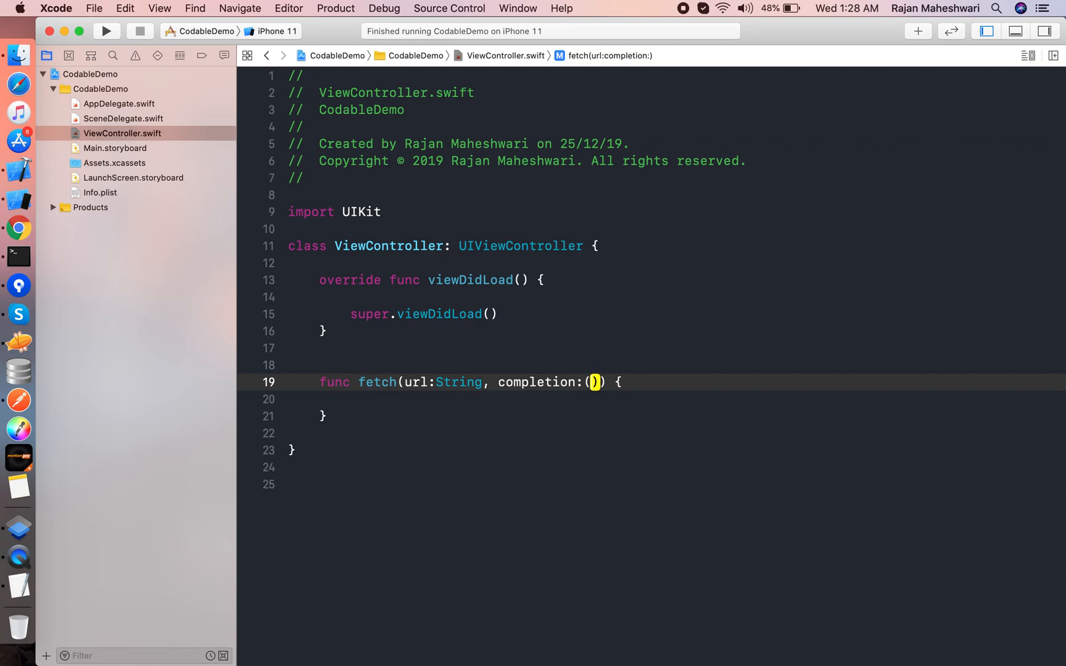
type("data:")
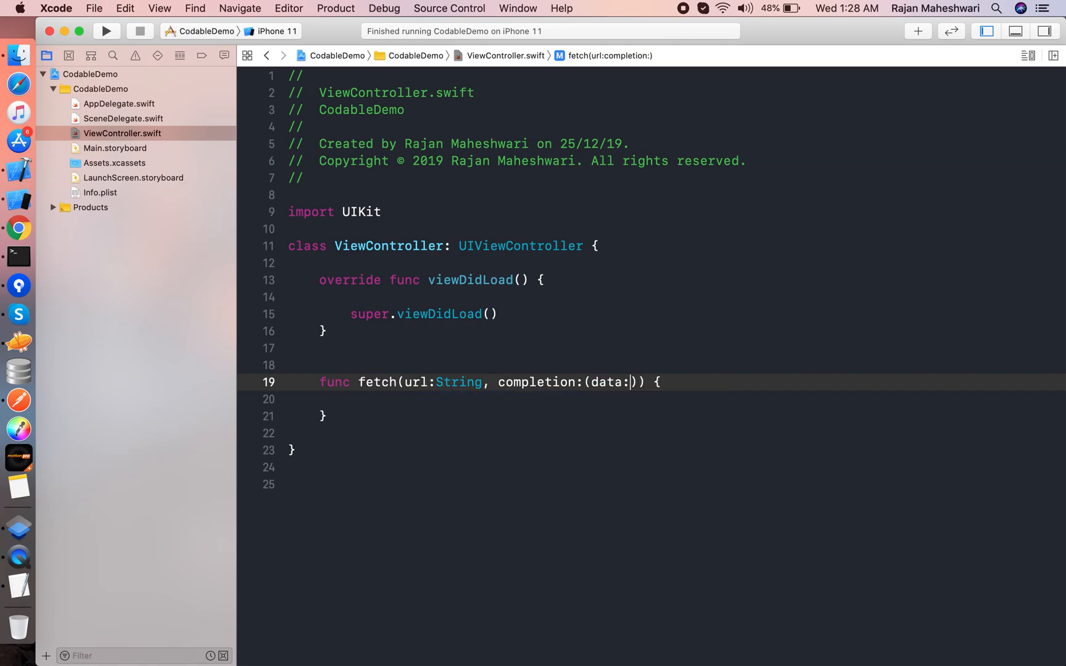
type("Data?")
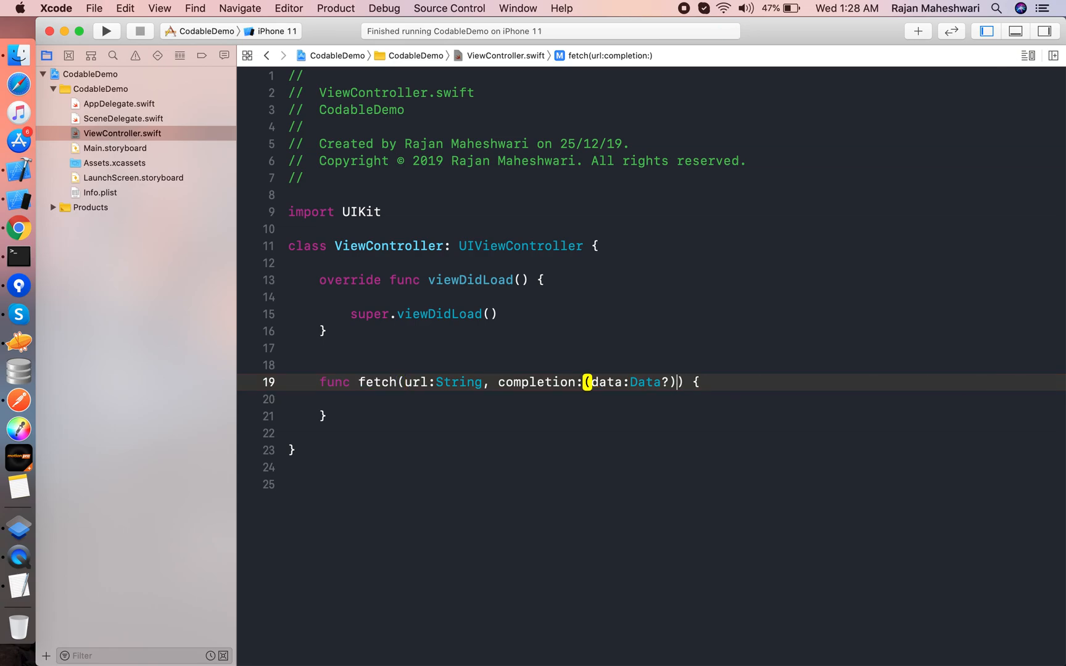
type("->")
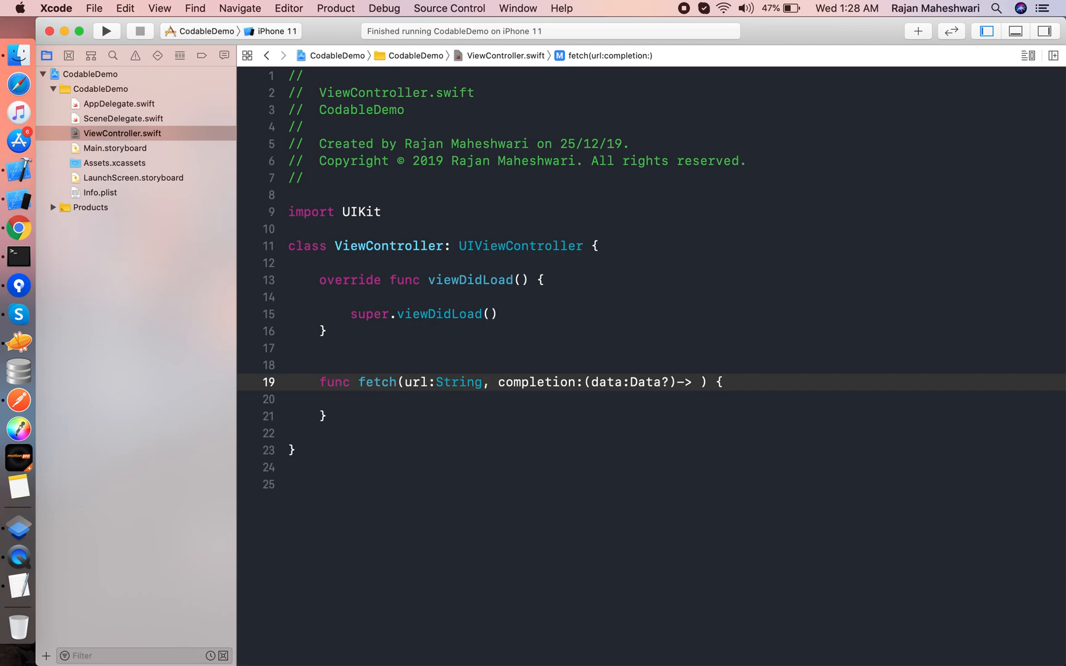
type("Void")
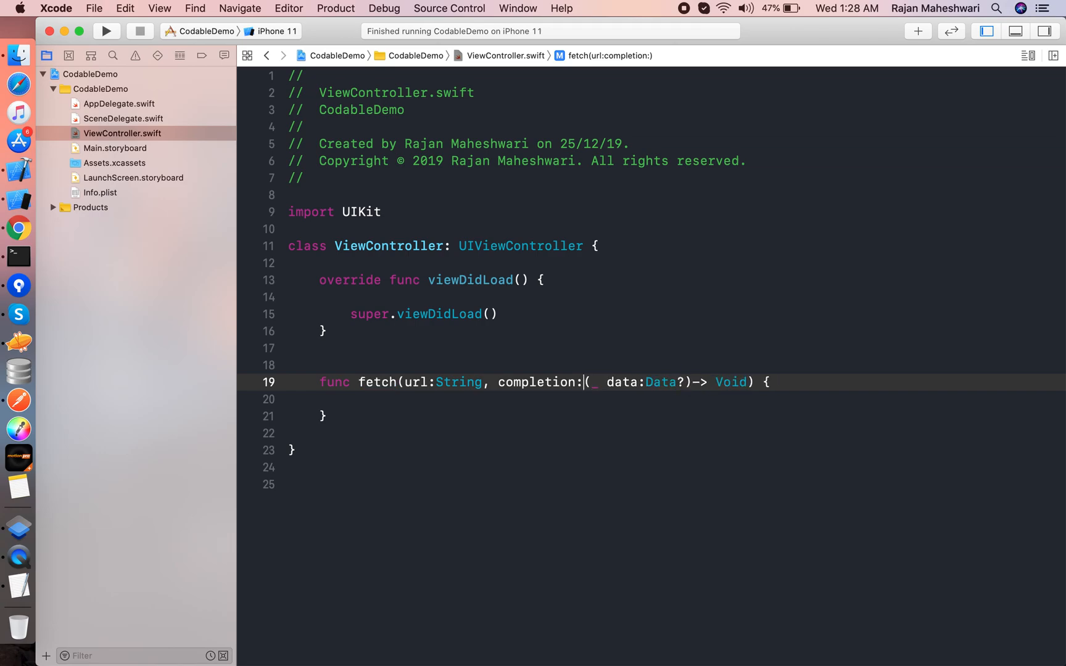
type("@espac")
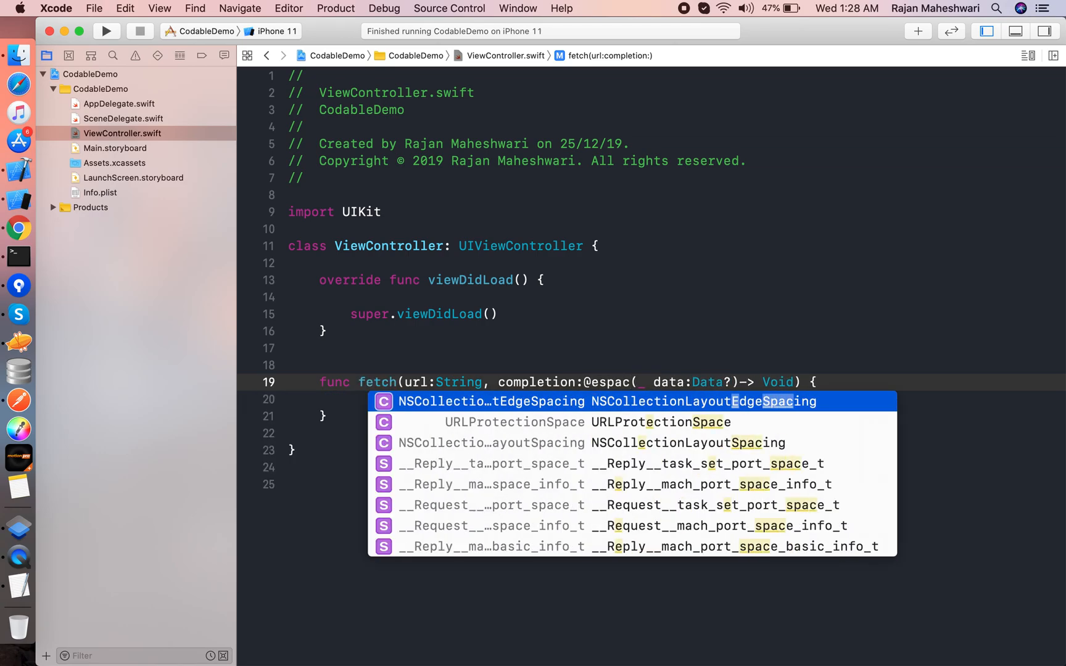
type("on")
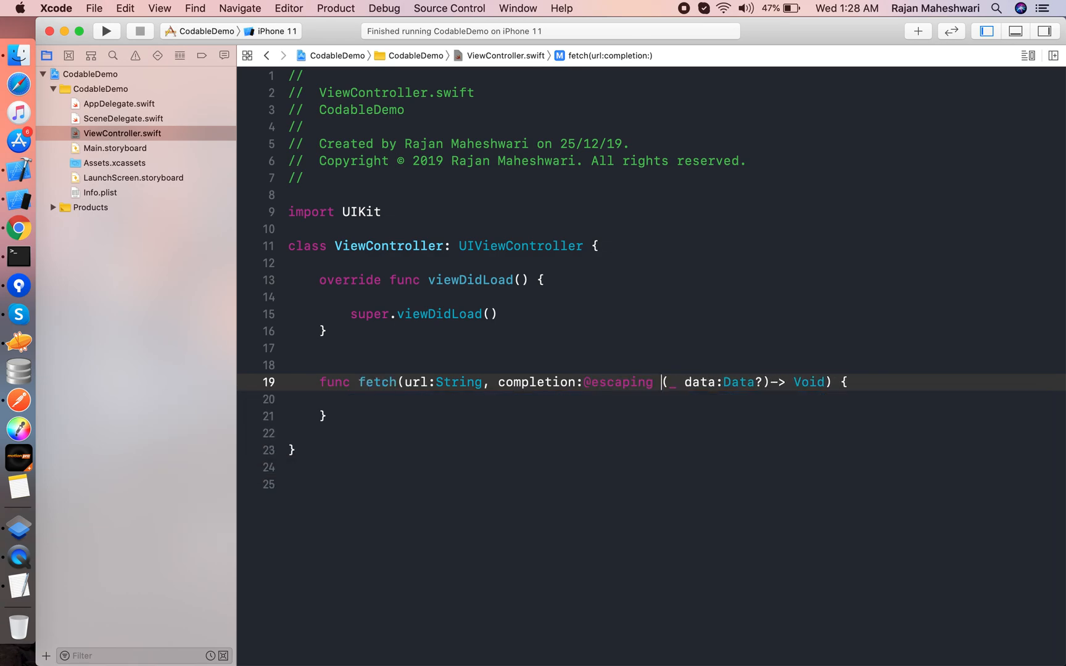
Step: Inside fetch, start typing URLSession.shared.dataTask
left_click(481, 399)
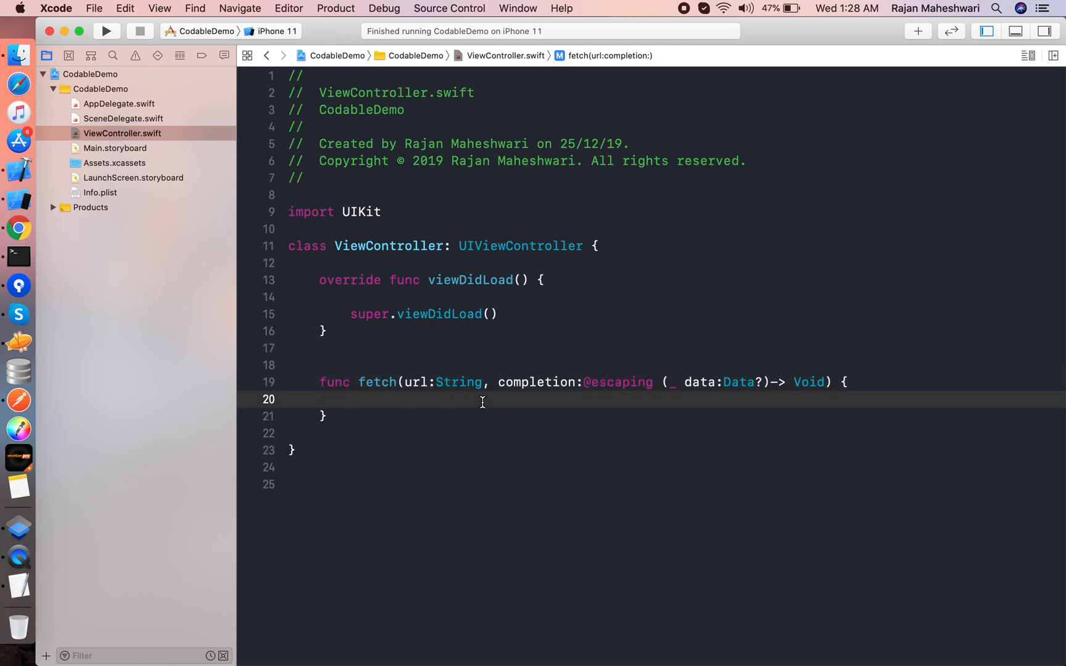
type("URL")
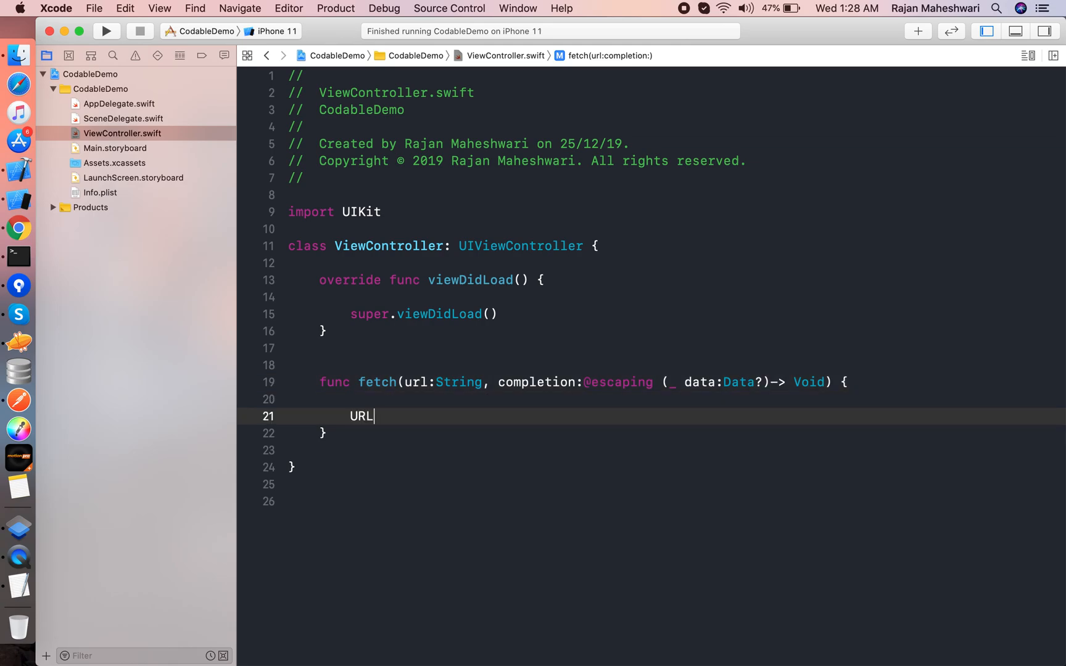
type("Session")
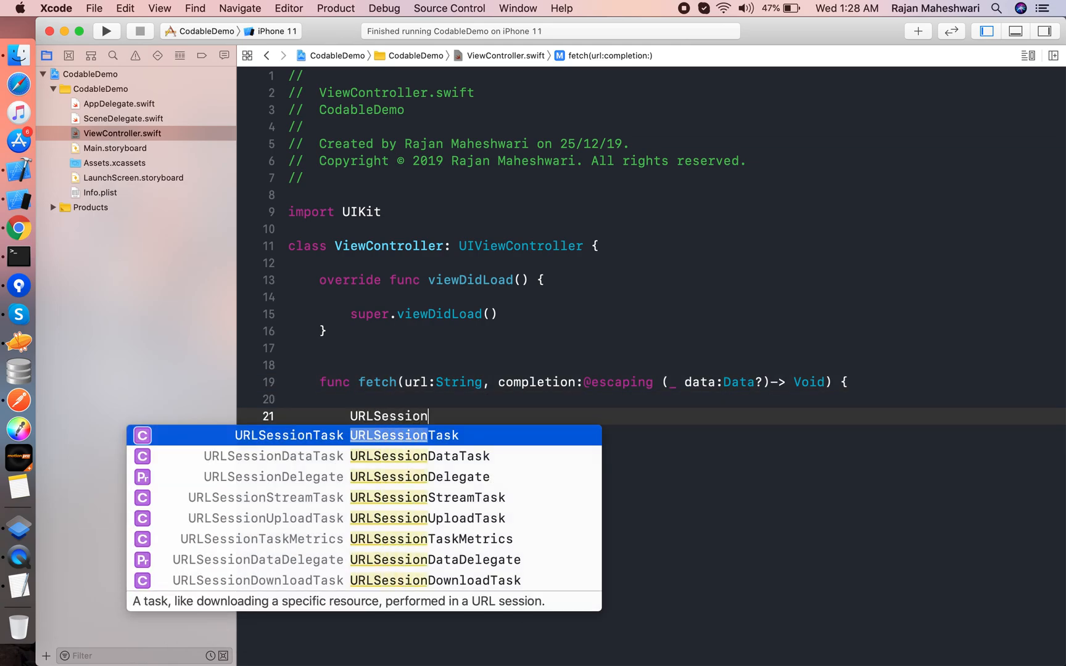
type(".shared.da")
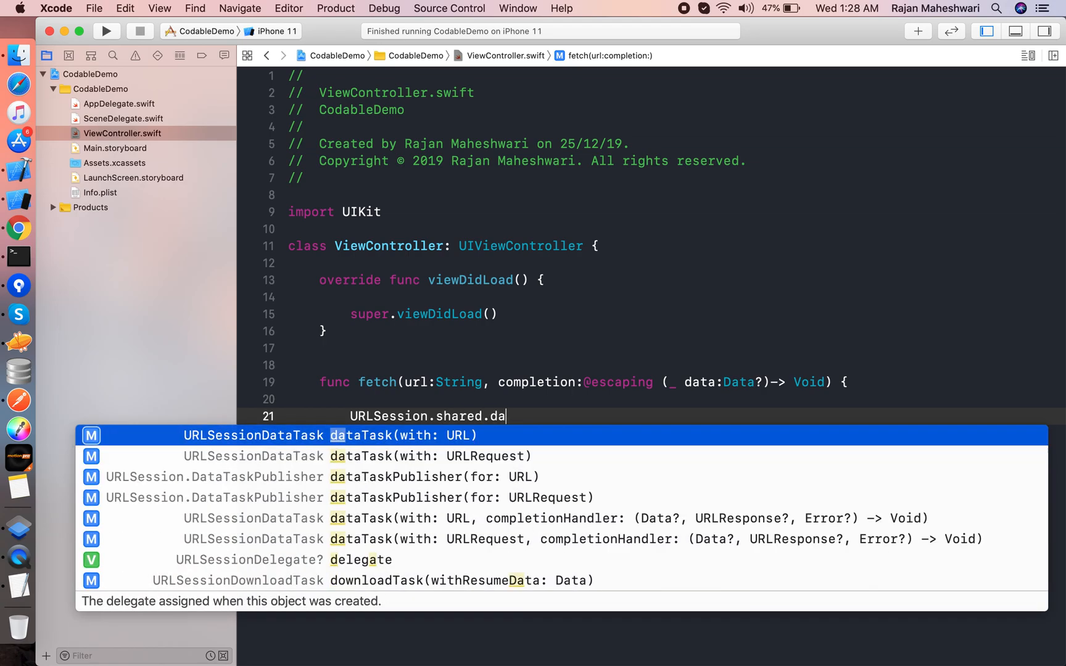
type("ta")
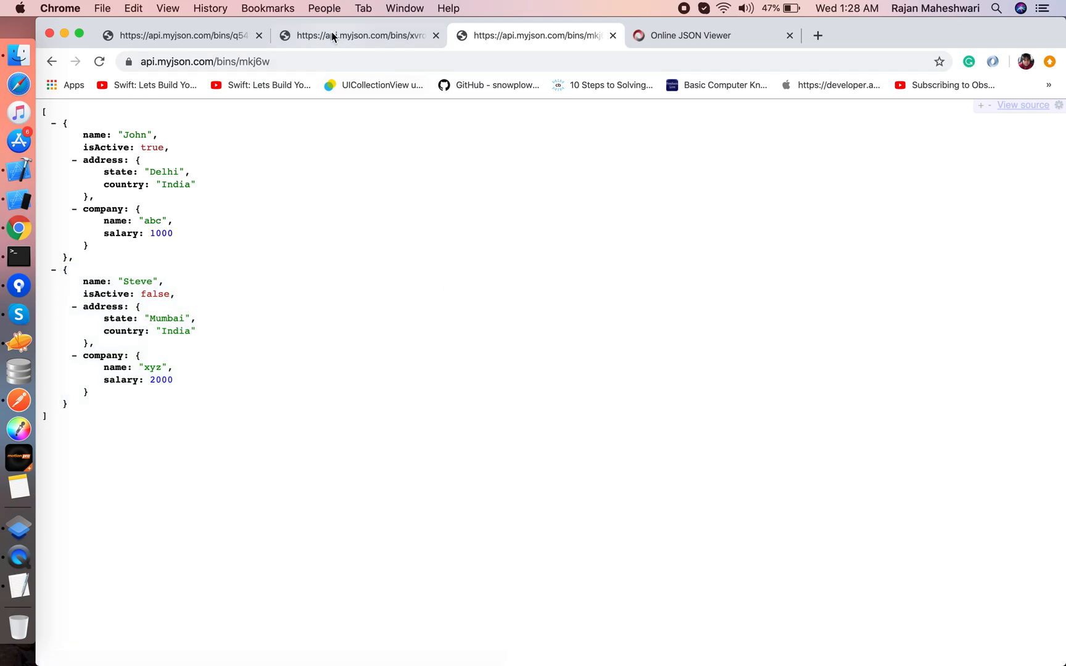
Step: Switch to Chrome to view the myjson bin's JSON list of people
left_click(357, 36)
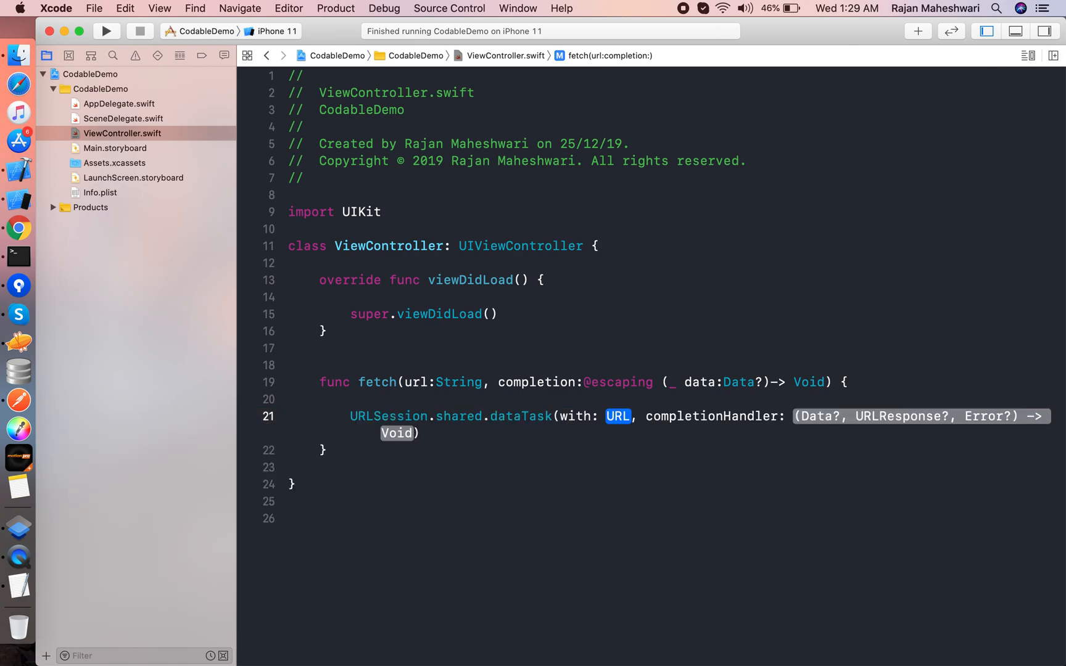
Step: Force-unwrap the URL, call completion(data) in the handler, and append .resume()
type("l)")
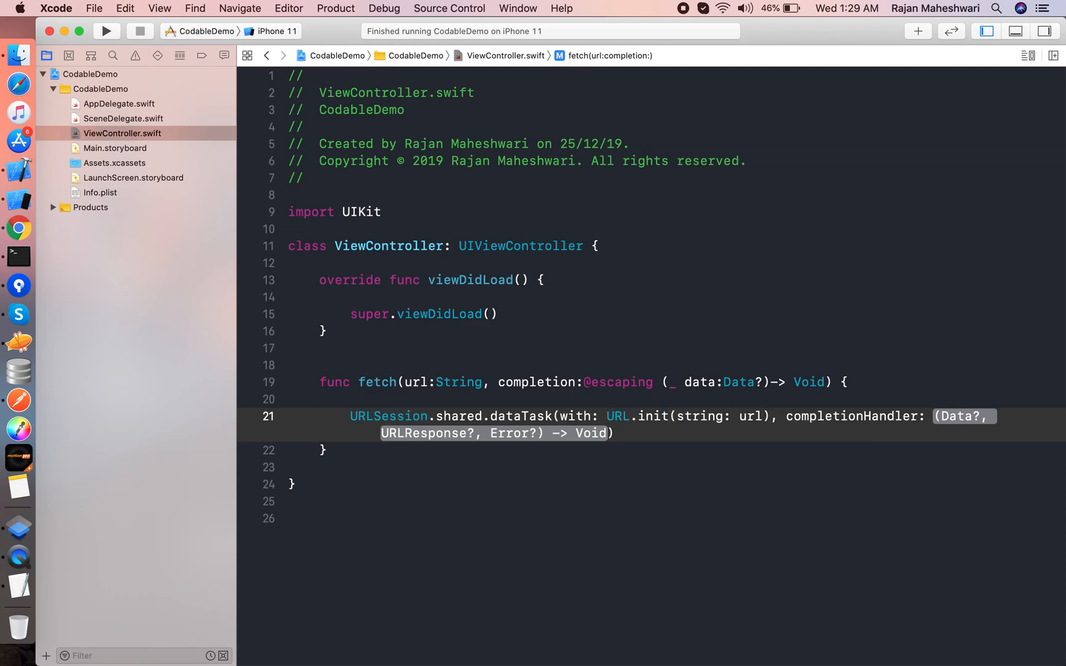
type("!) { (data")
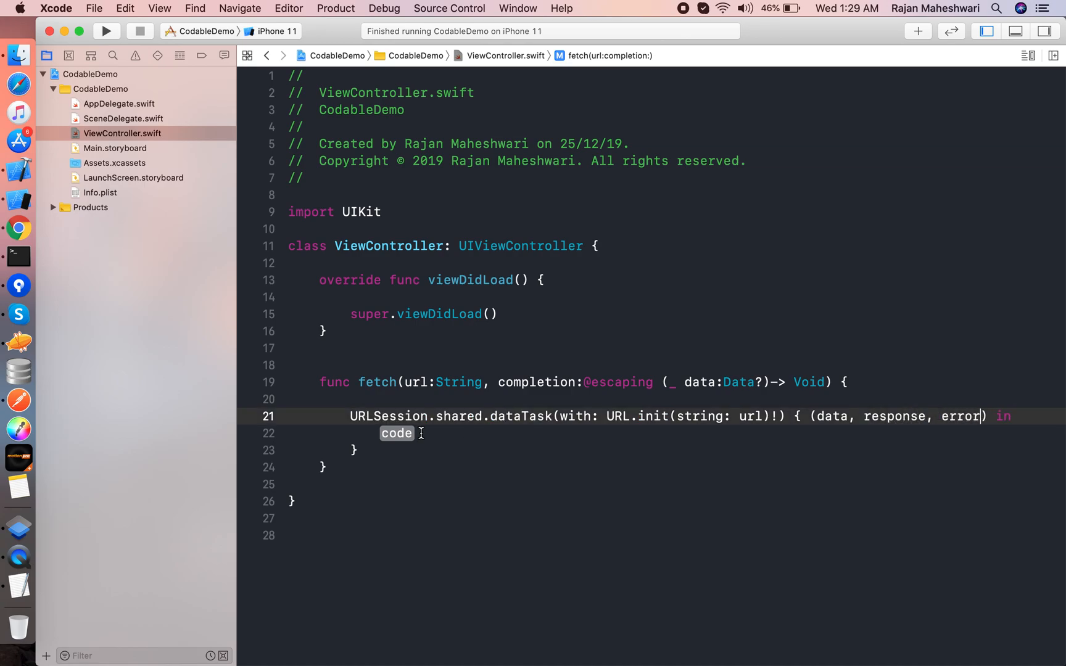
type("completion(dat")
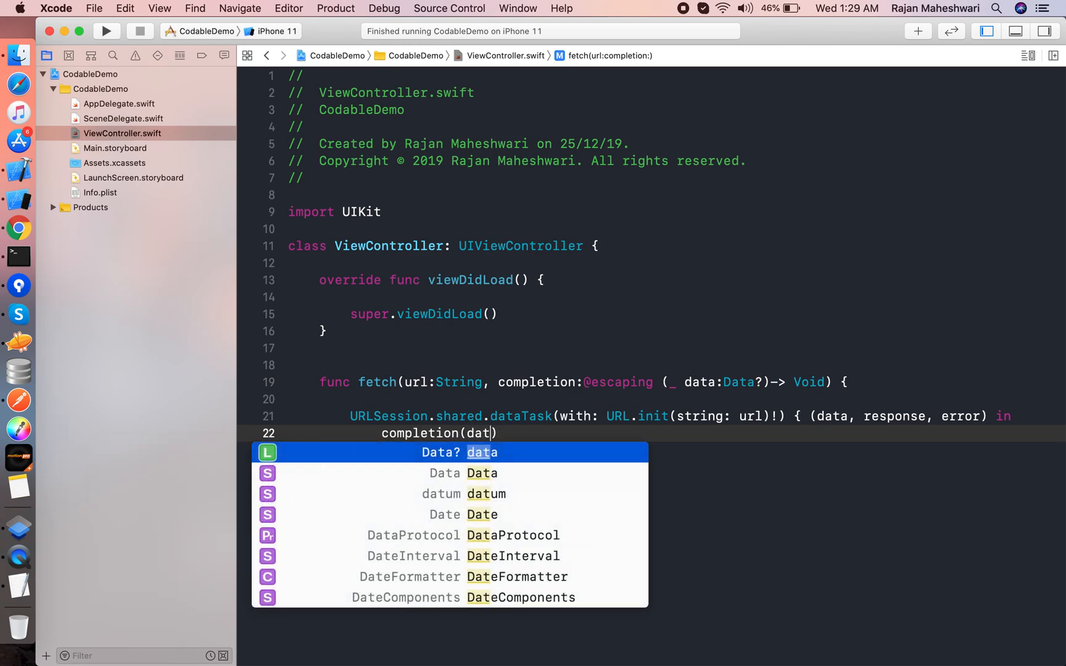
key("return")
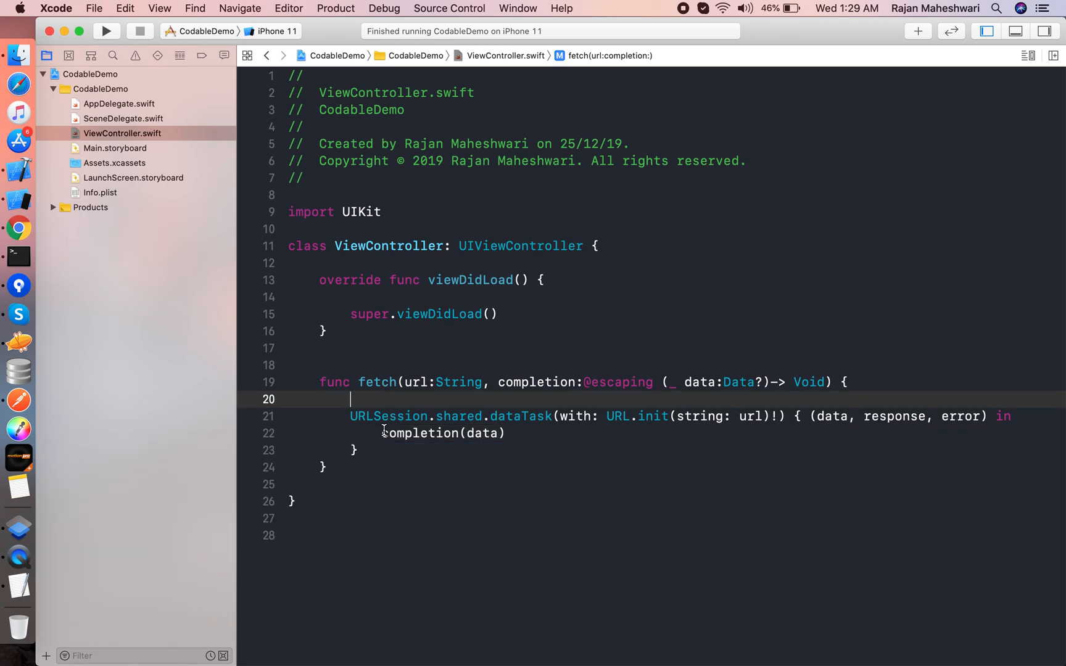
type(".res")
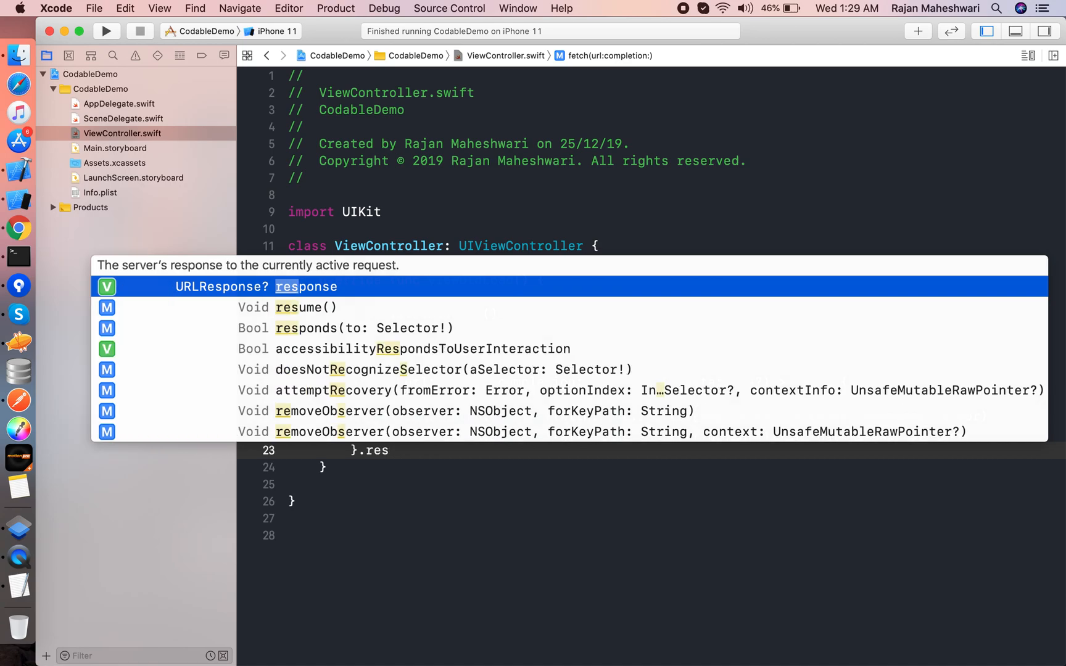
key("Escape")
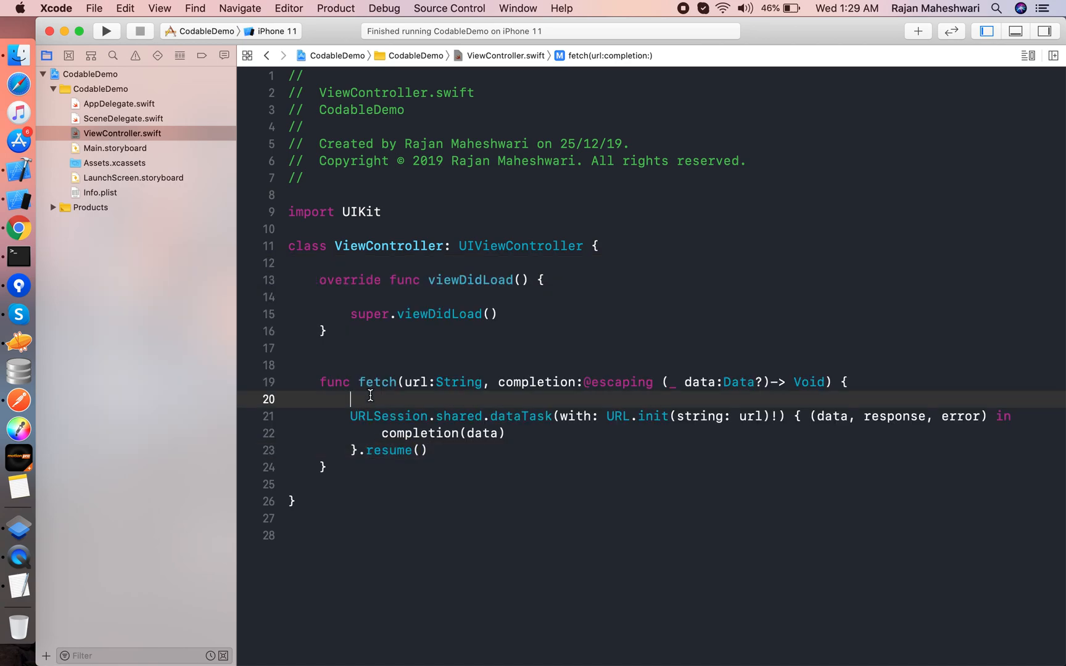
key("Backspace")
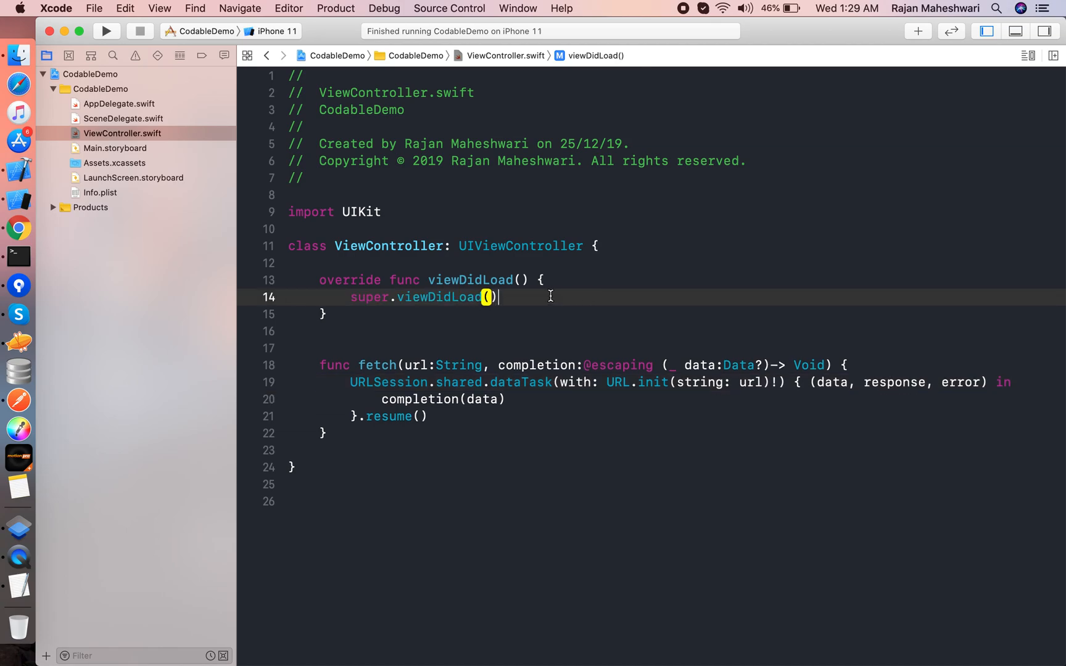
key("Return")
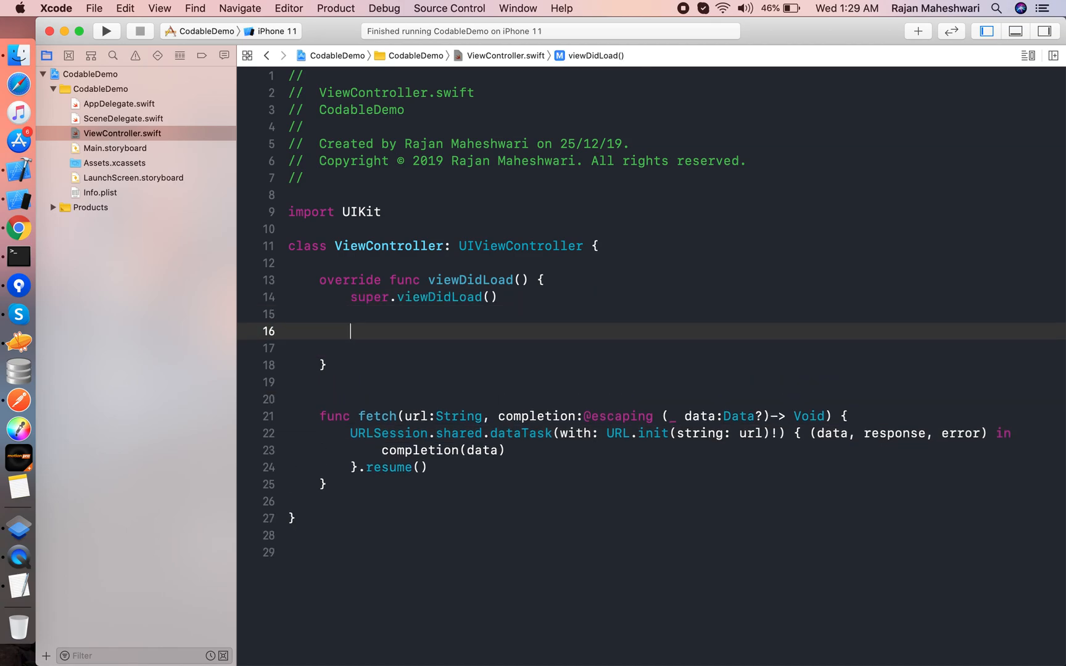
type("fetch(url: String, completion: (Data?) -> Void")
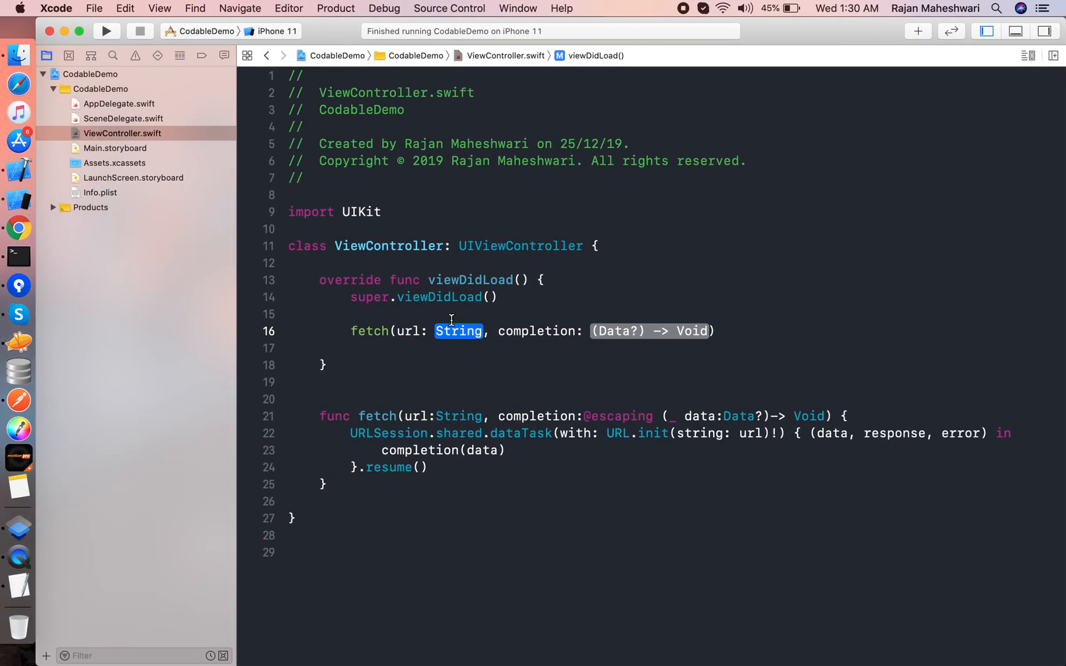
type("\"https://api.myjson.com/bins/q54tk\") {")
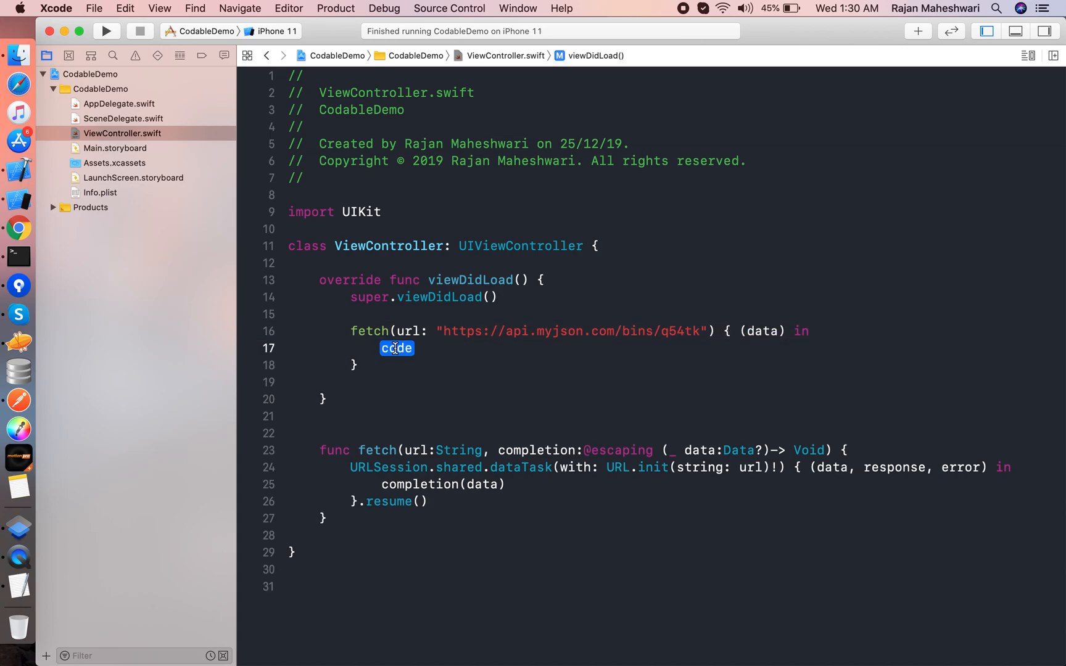
type("if let data = data {")
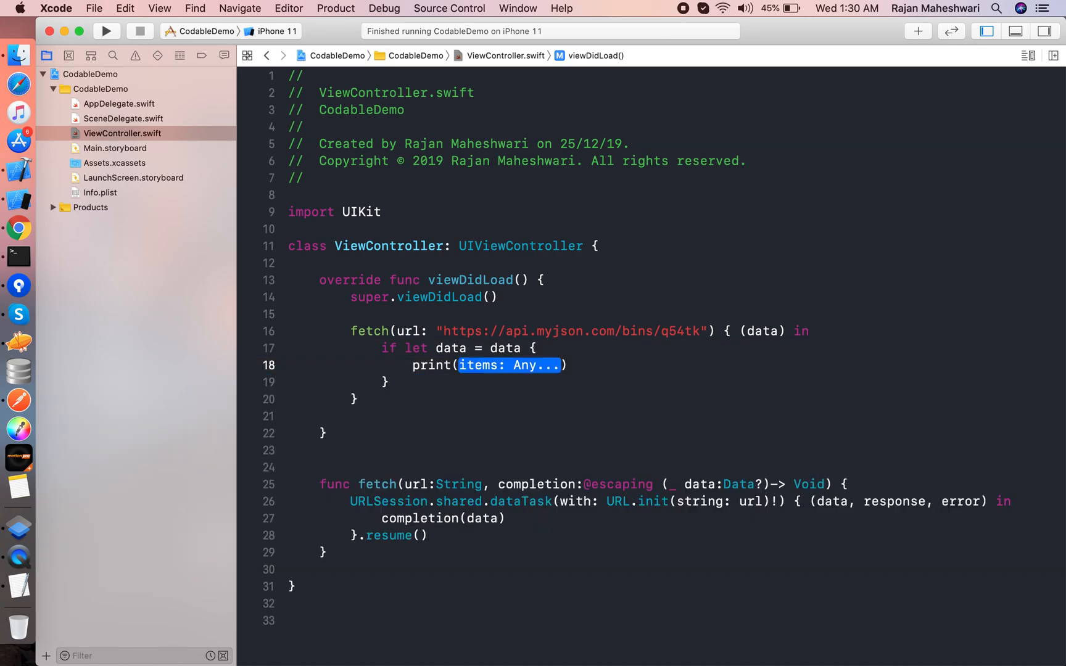
type("data")
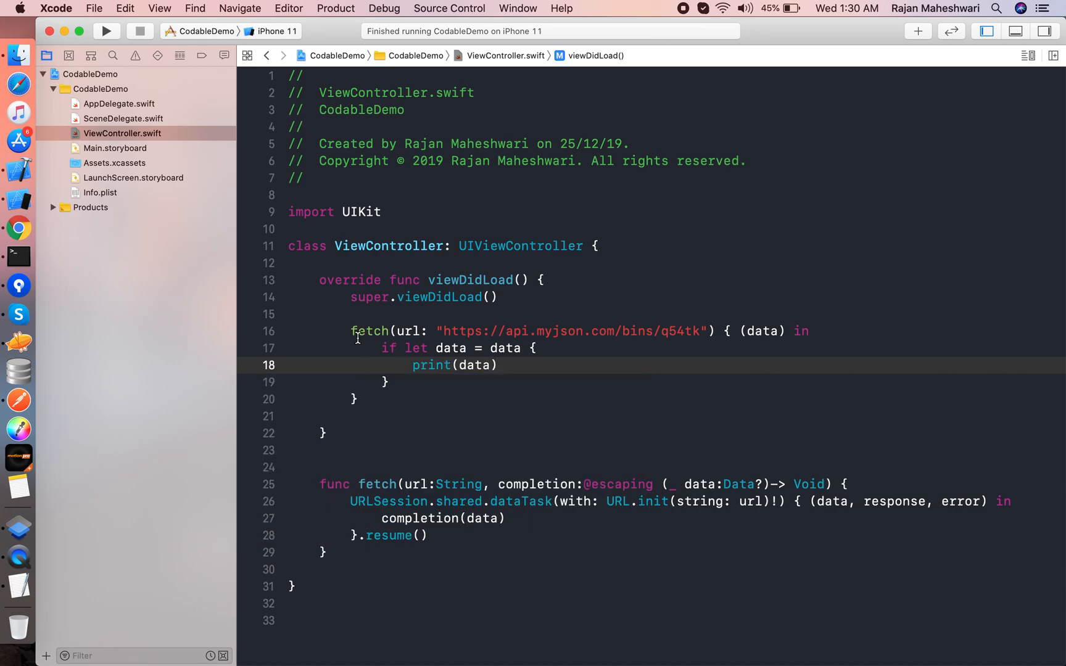
Step: Run the app, step past the print breakpoint showing 29 bytes, then stop
left_click(105, 32)
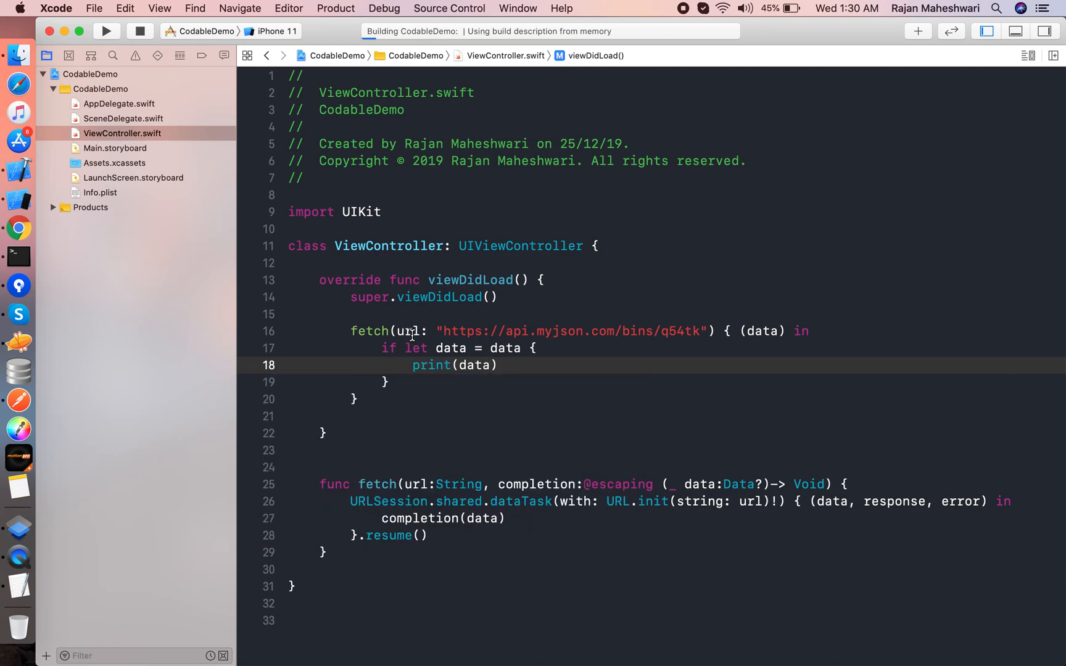
left_click(106, 31)
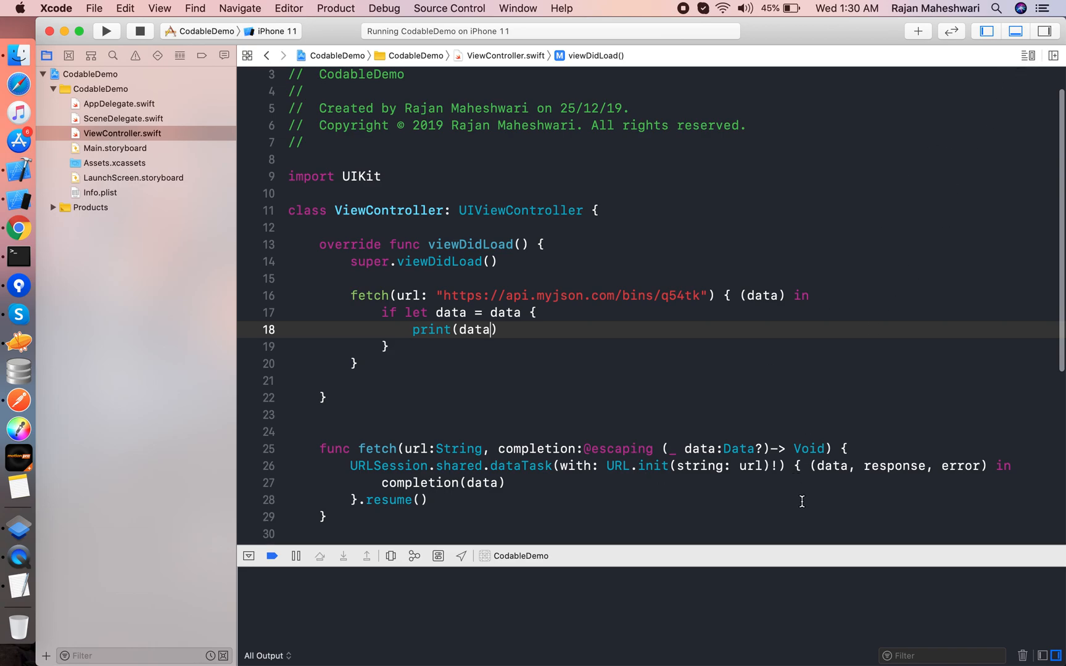
mouse_move(288, 315)
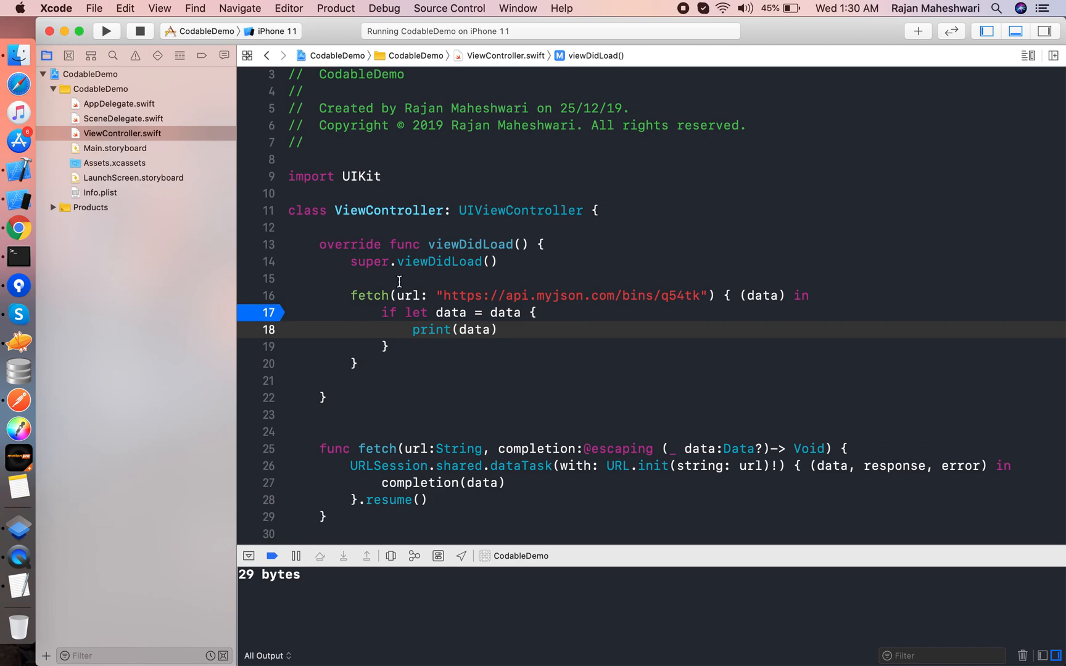
left_click(106, 31)
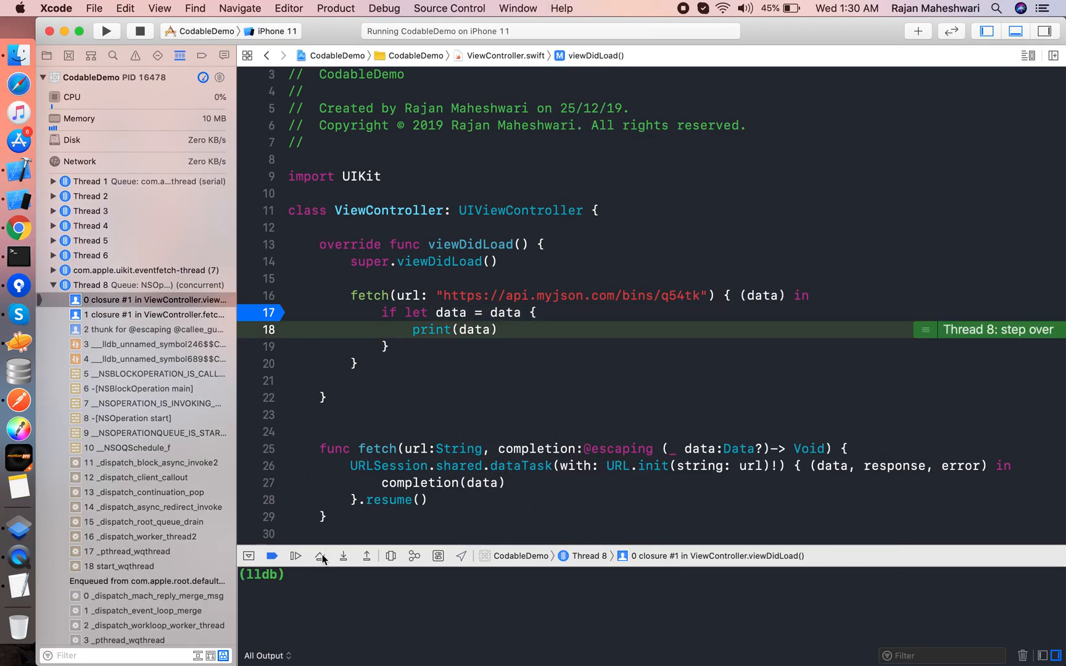
left_click(294, 556)
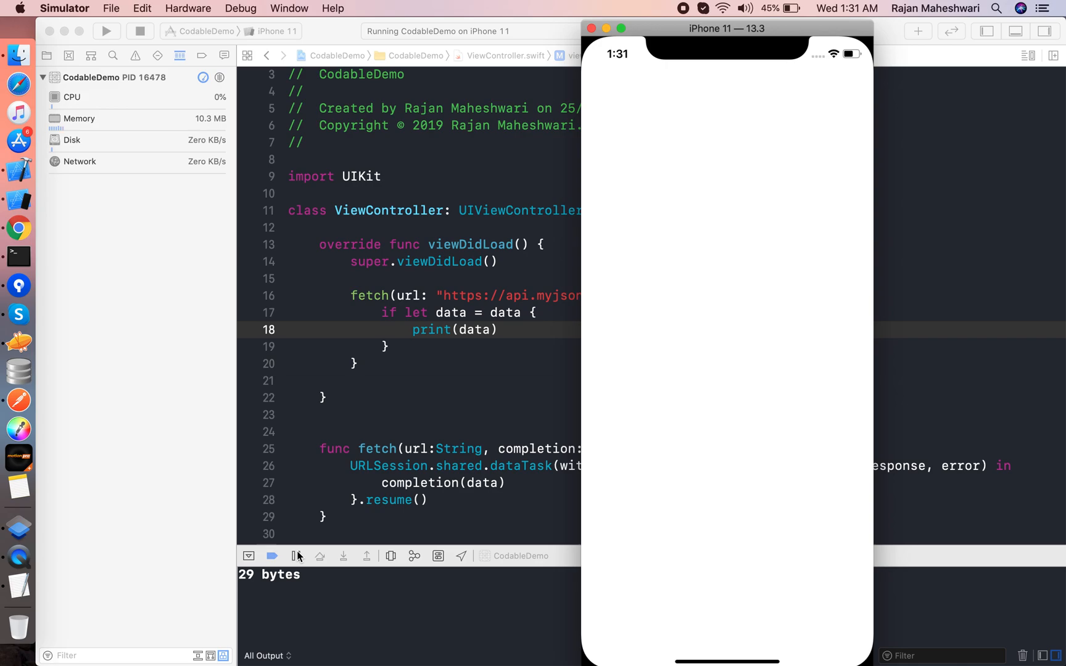
left_click(140, 32)
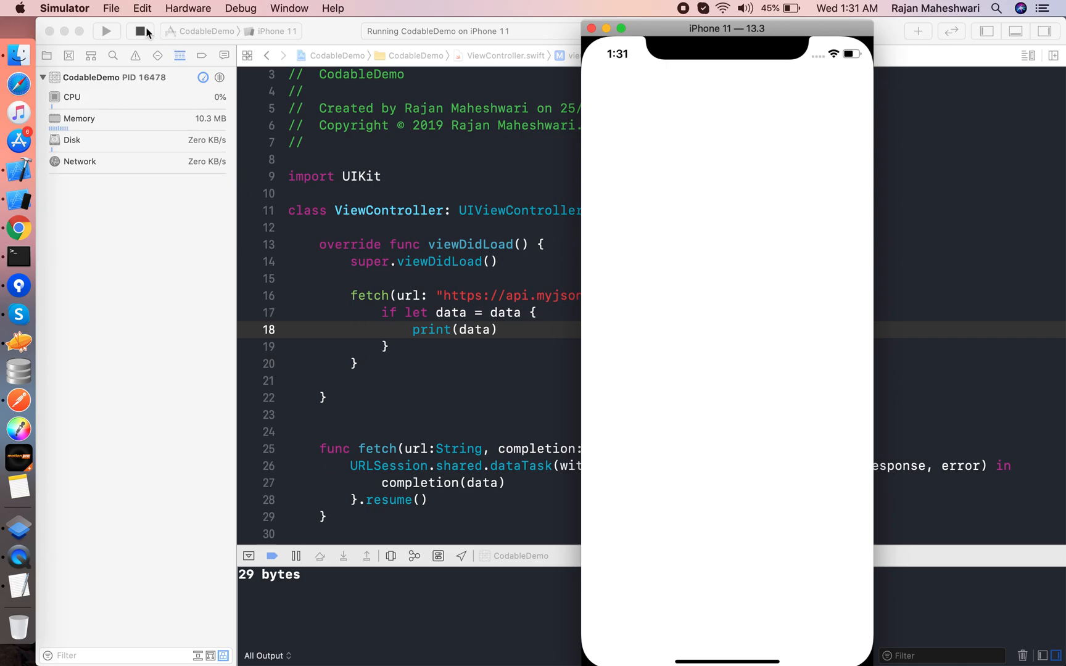
left_click(140, 31)
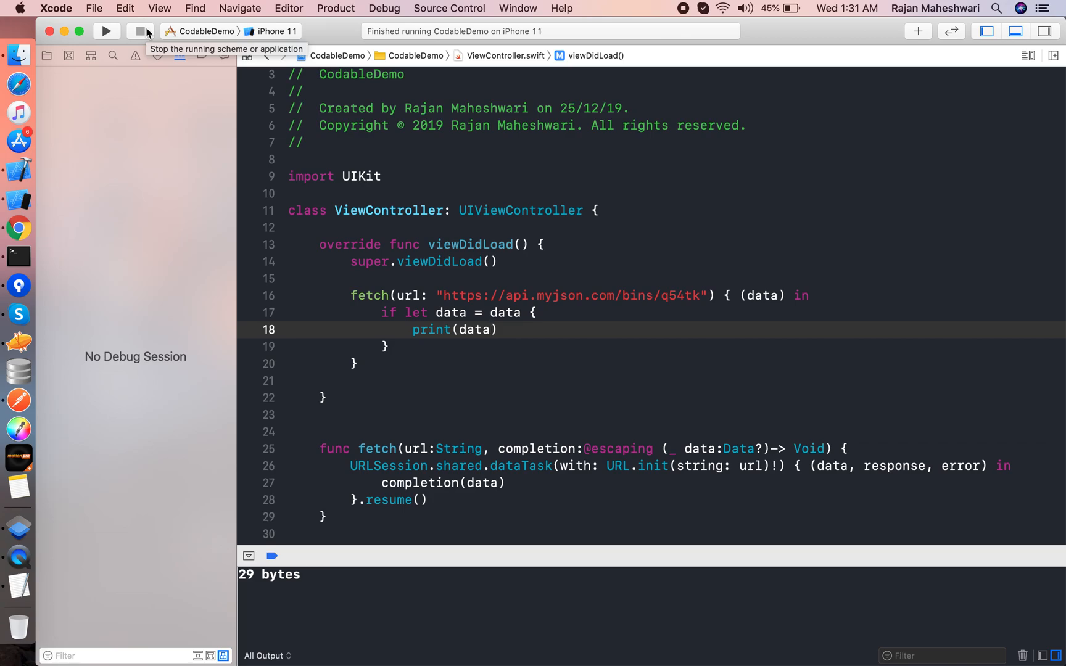
left_click(488, 329)
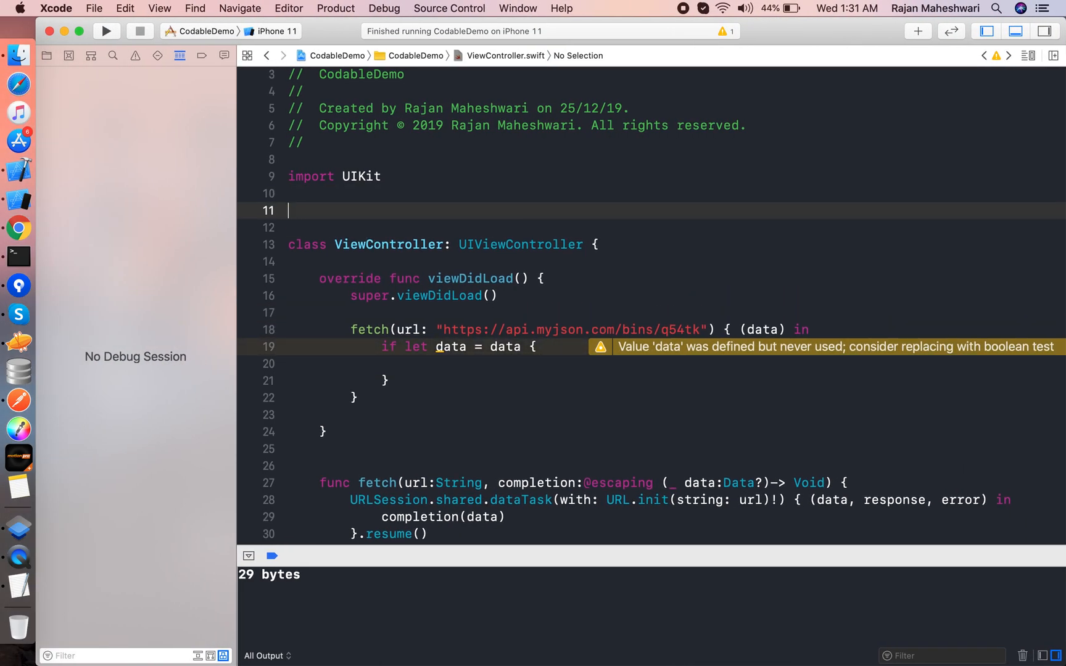
Step: Declare struct Foo: Decodable with var name: String and var age: Int
type("struct Foo {")
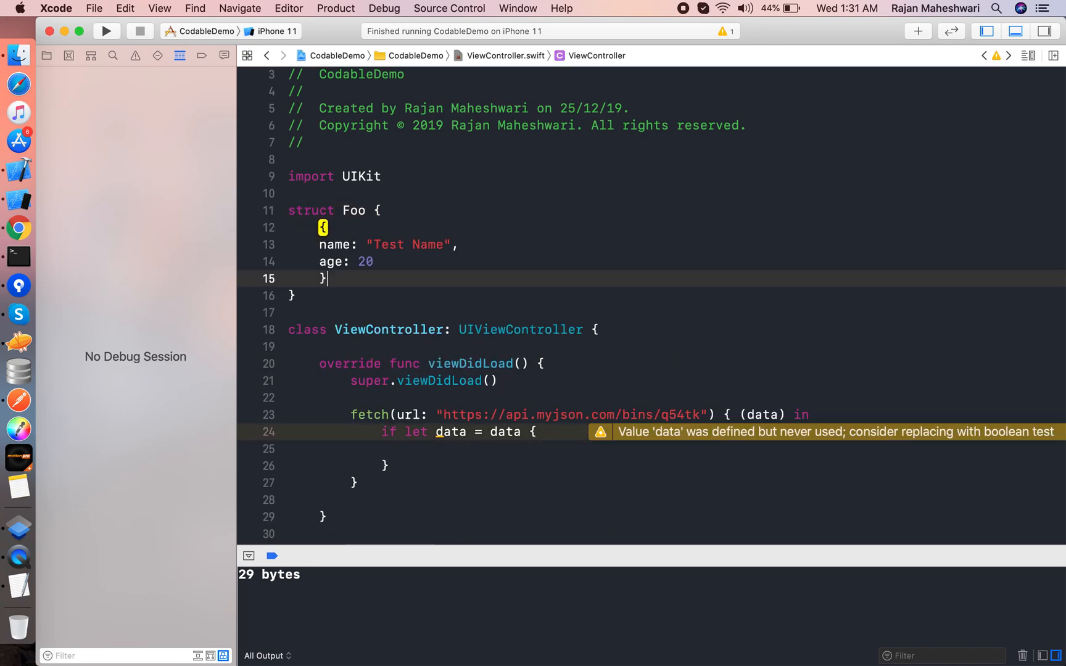
type("var nam")
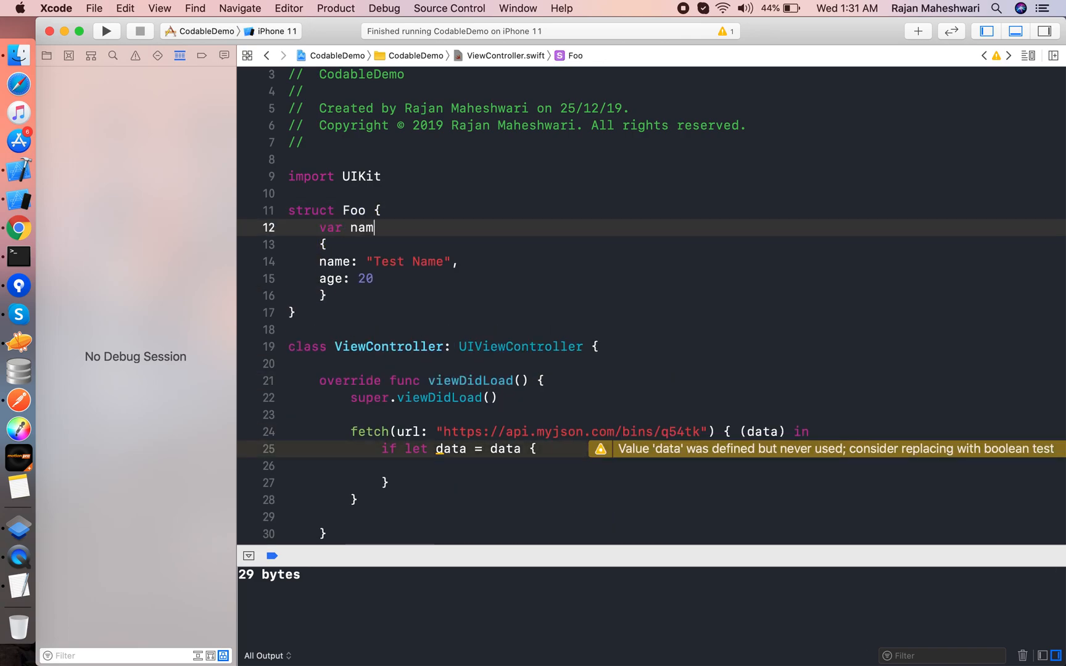
type("e:String")
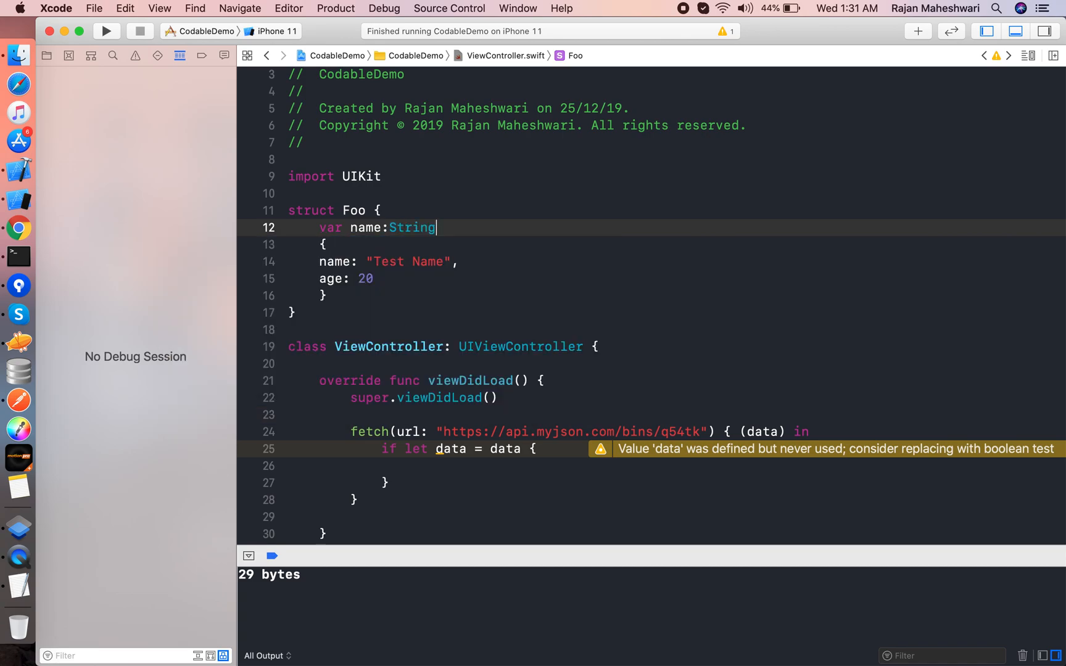
type("ca")
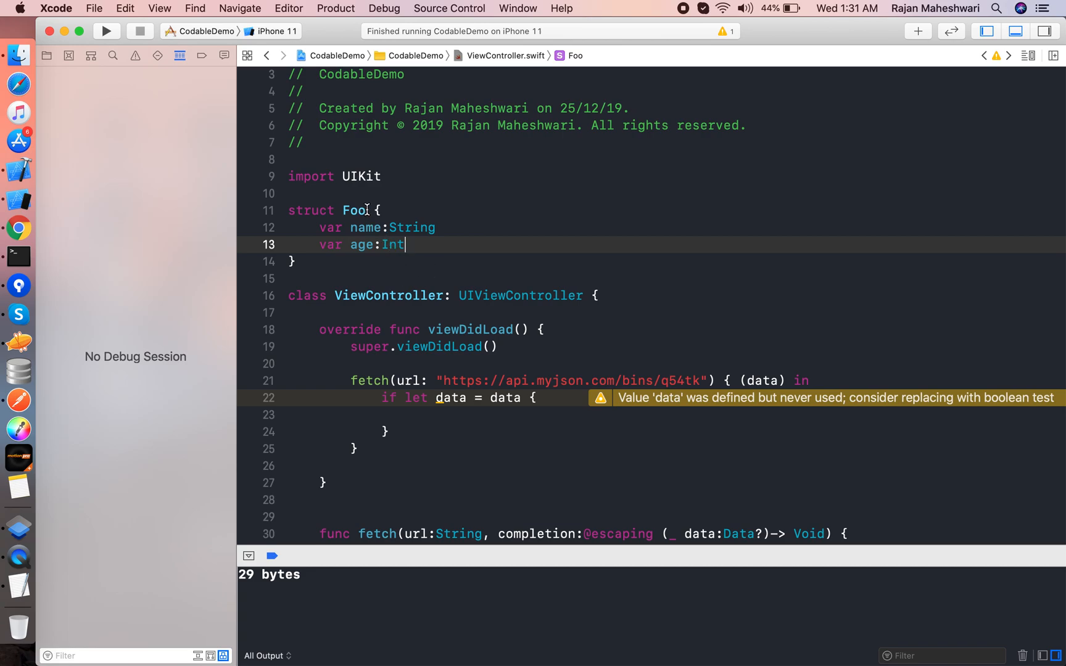
type(": D")
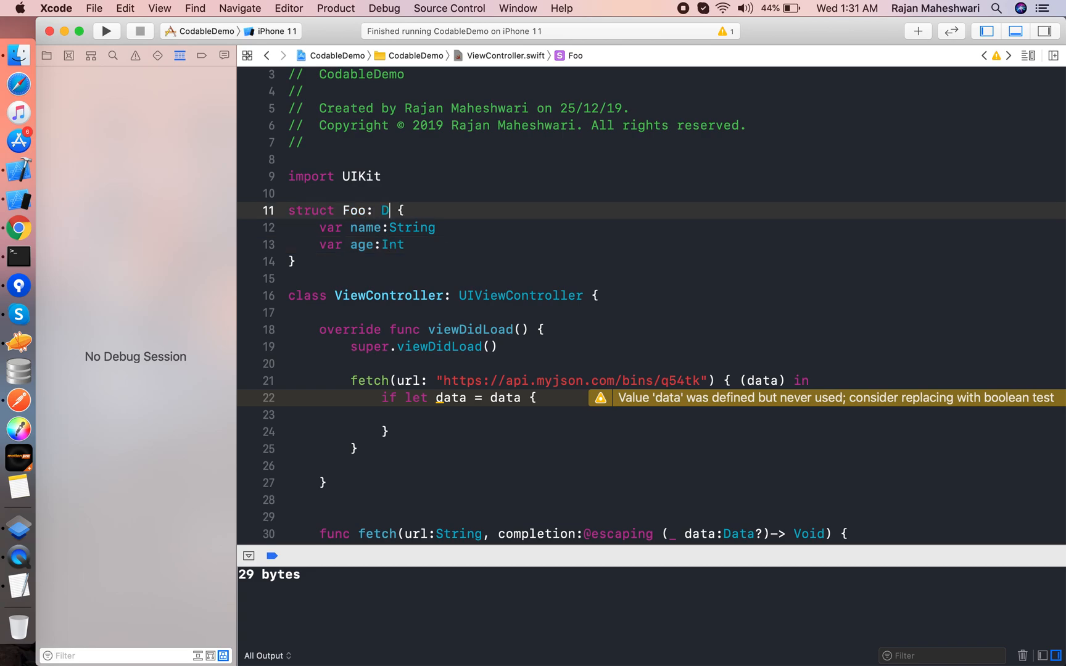
type("ecodable")
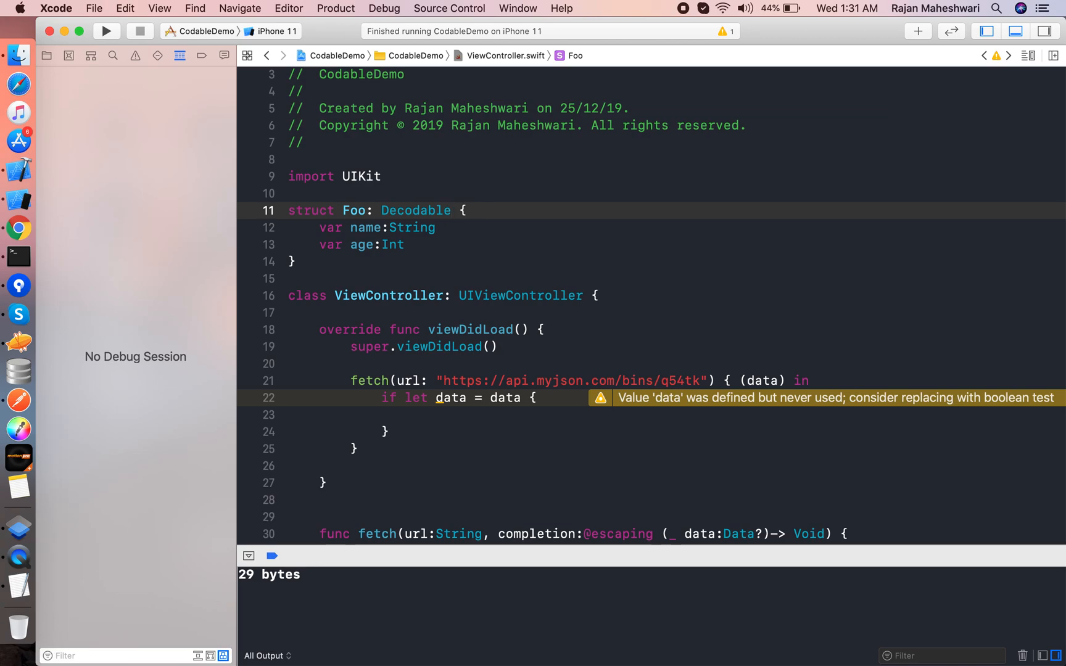
left_click(454, 210)
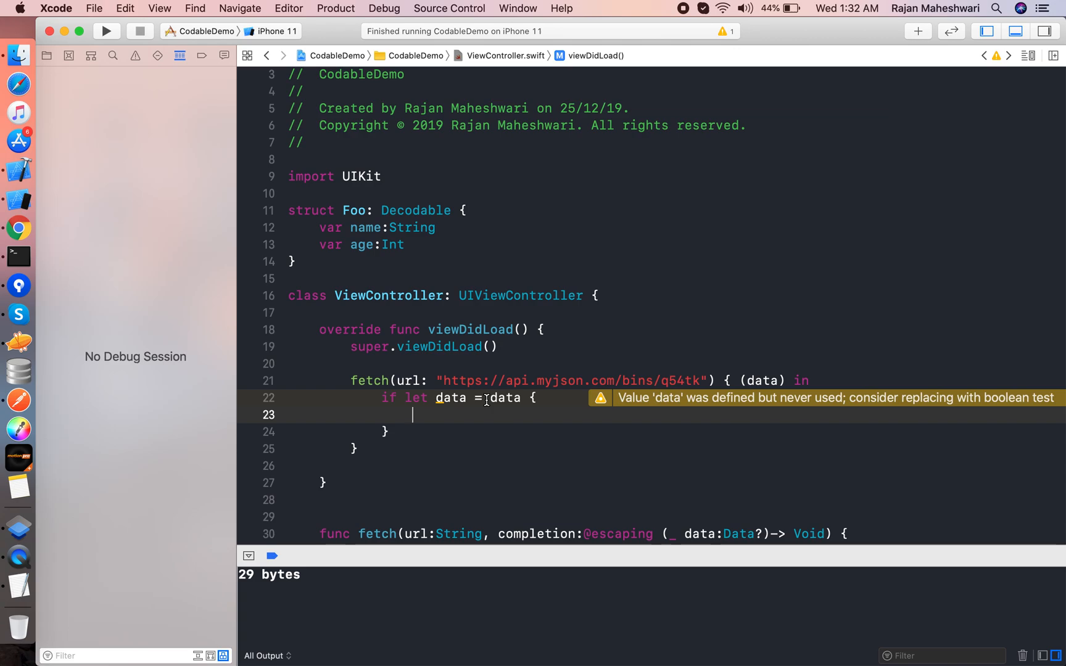
Step: Write try JSONDecoder().decode(Foo.self, from: data) inside the if-let block
type("tr")
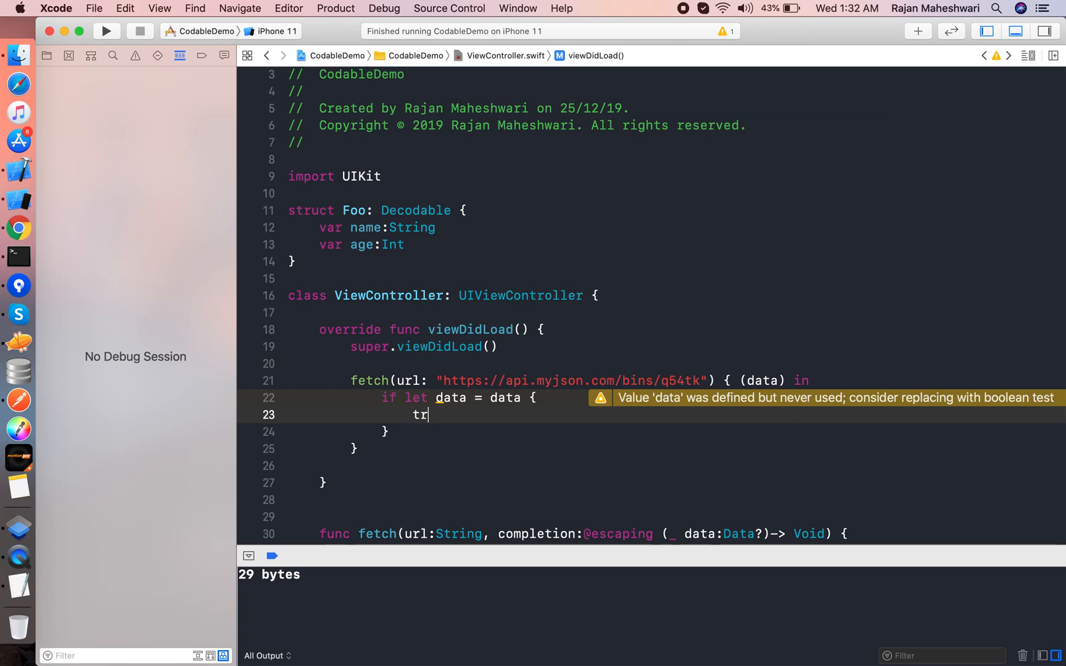
type("JS")
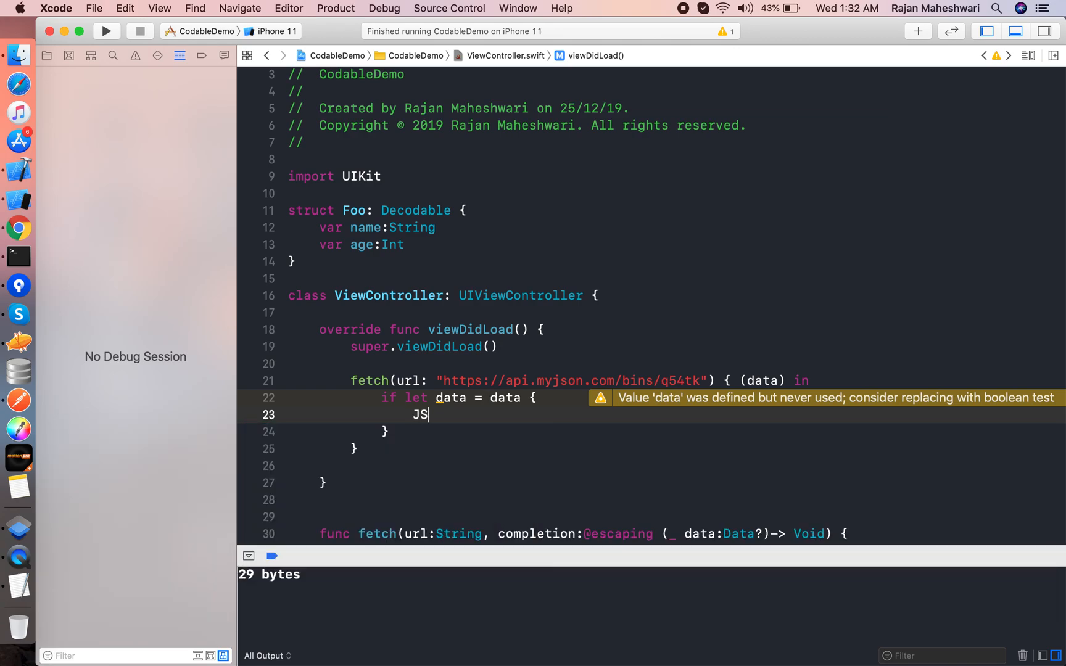
type("ONDecoder()")
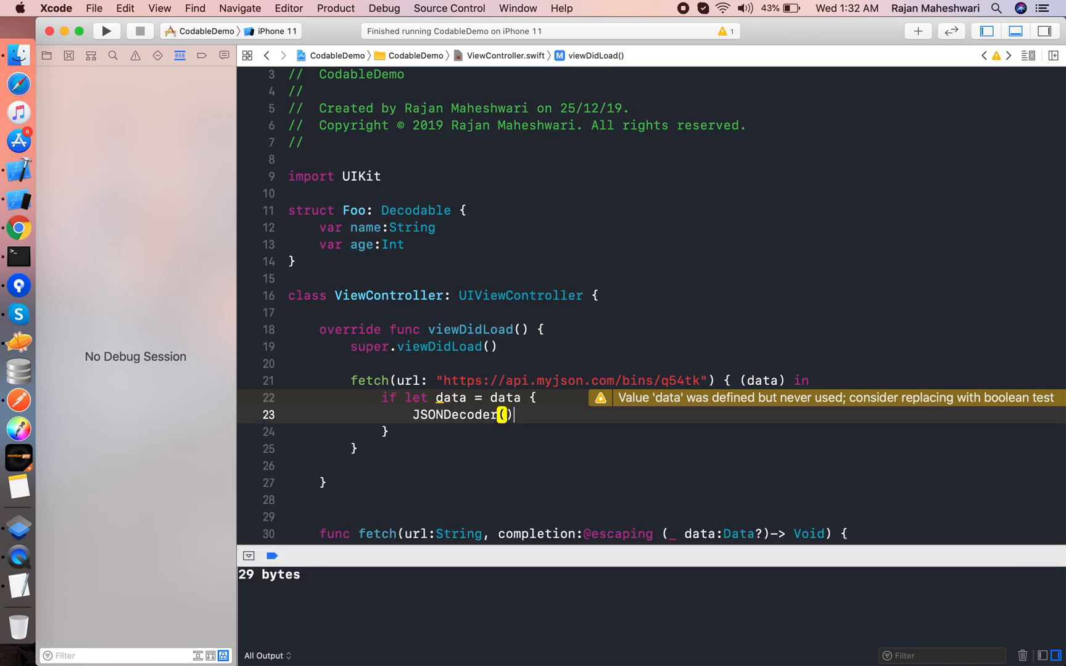
type(".d")
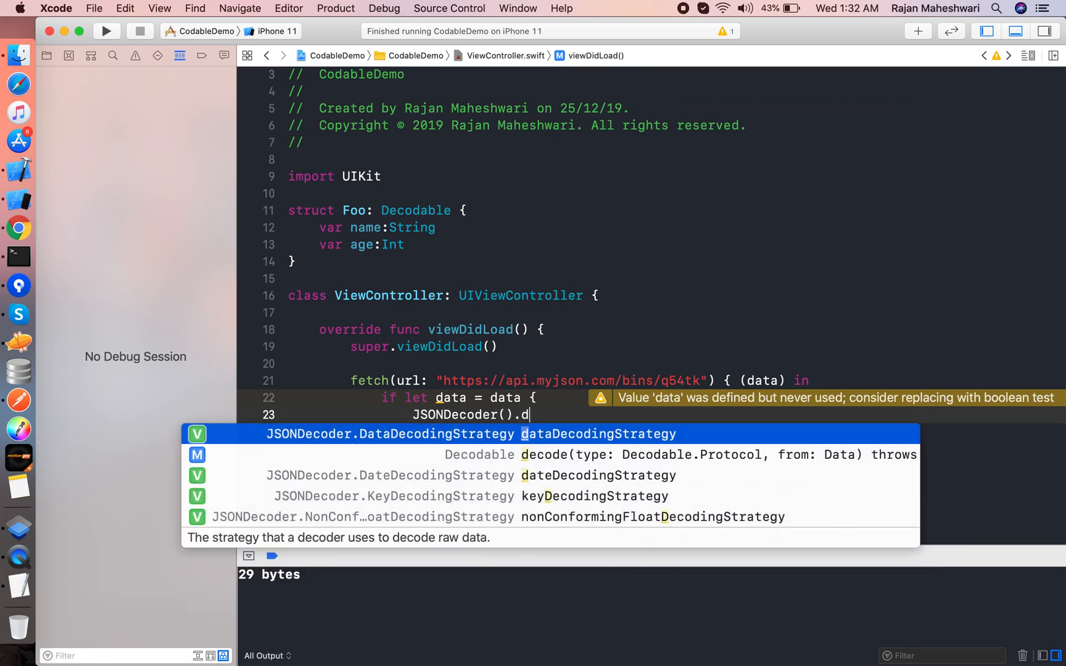
type("ecode(Foo.self, from: Data")
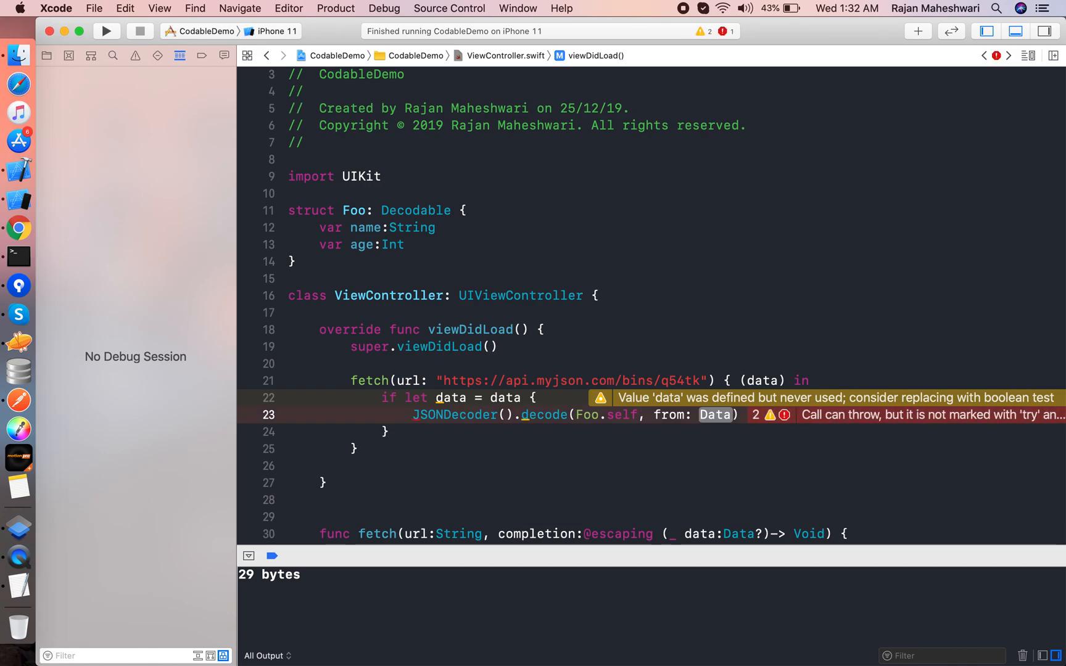
left_click(638, 415)
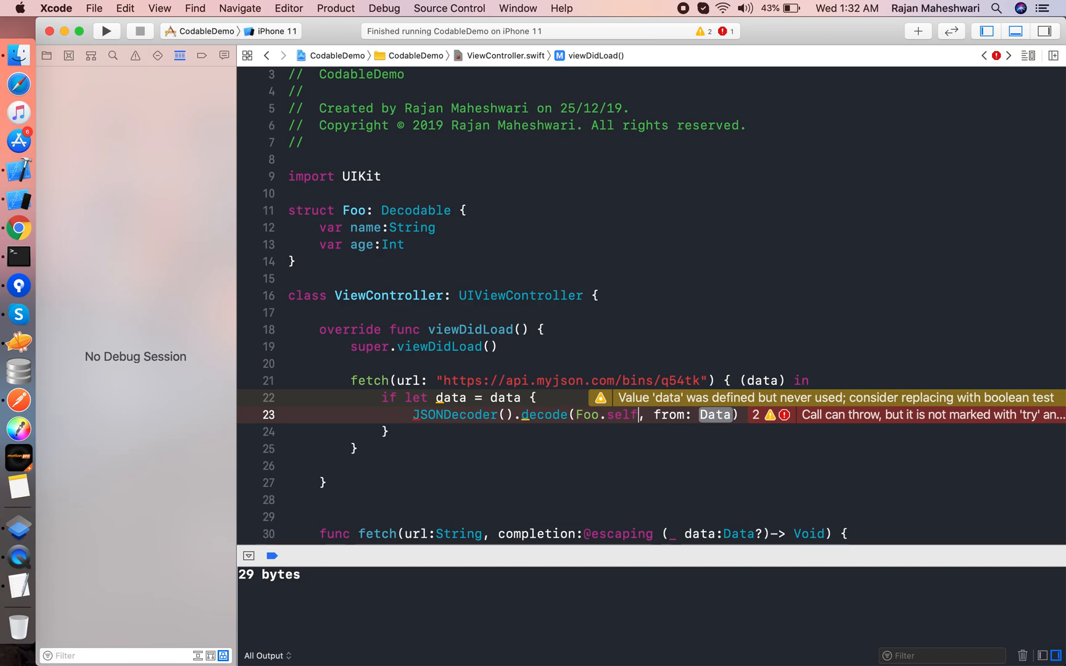
type("data")
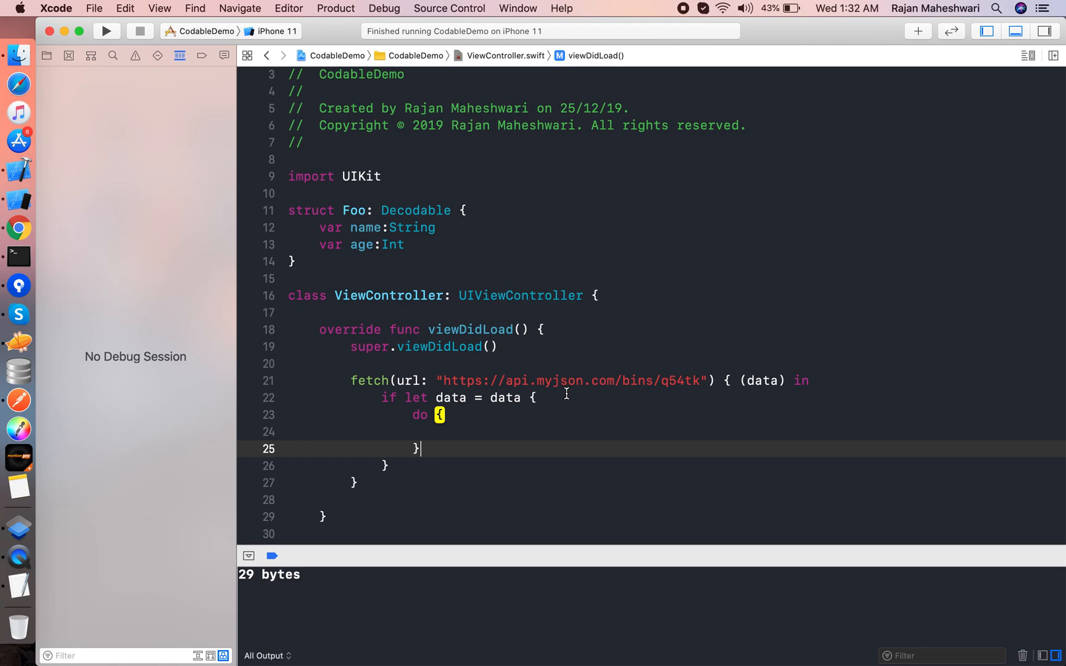
Step: Wrap it as let json = try decode in do-catch, printing error.localizedDescription
type("catch")
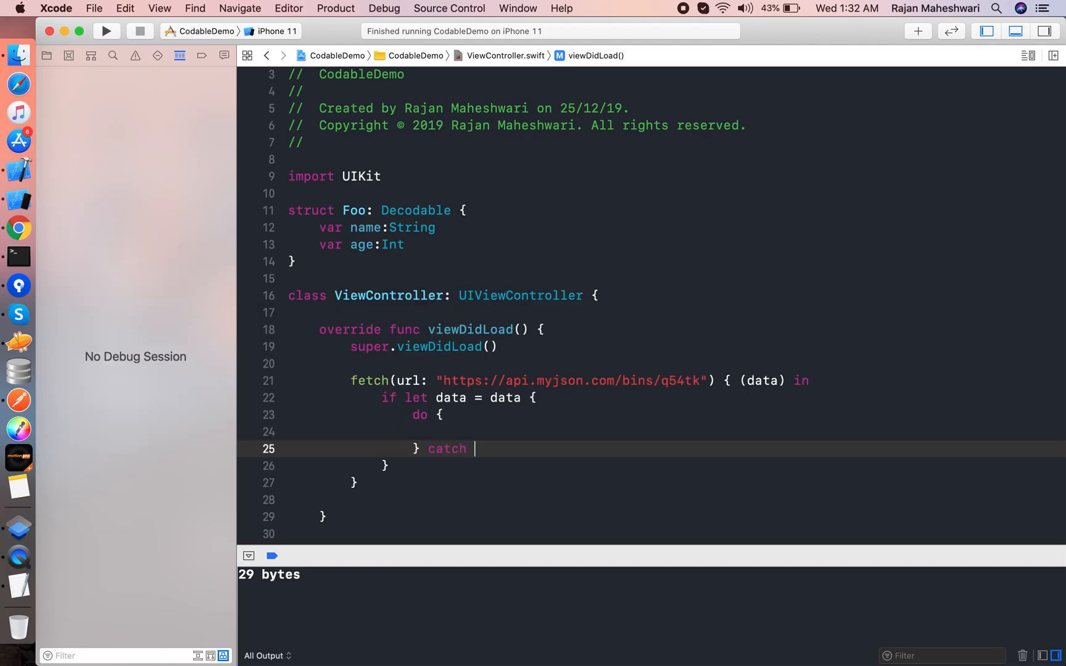
type("{")
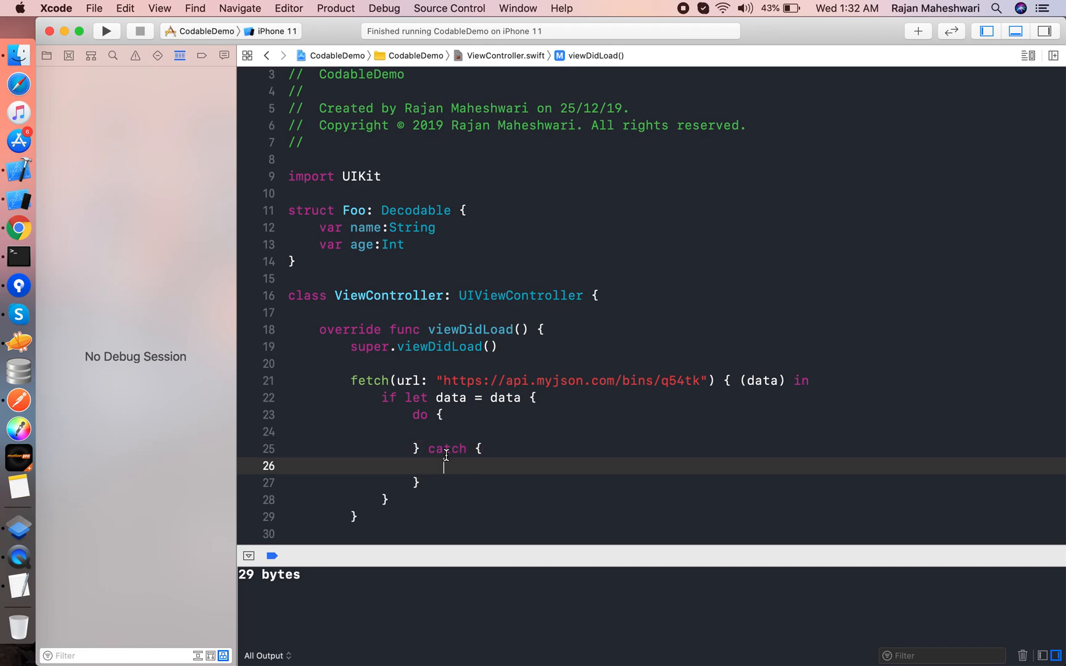
type("let")
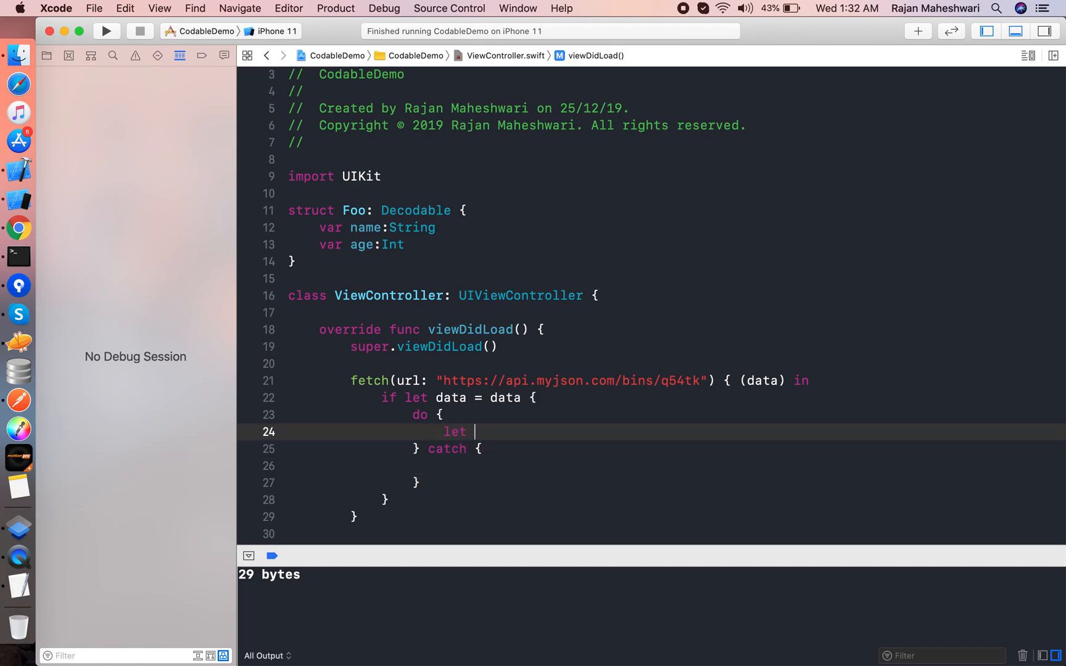
type("json =")
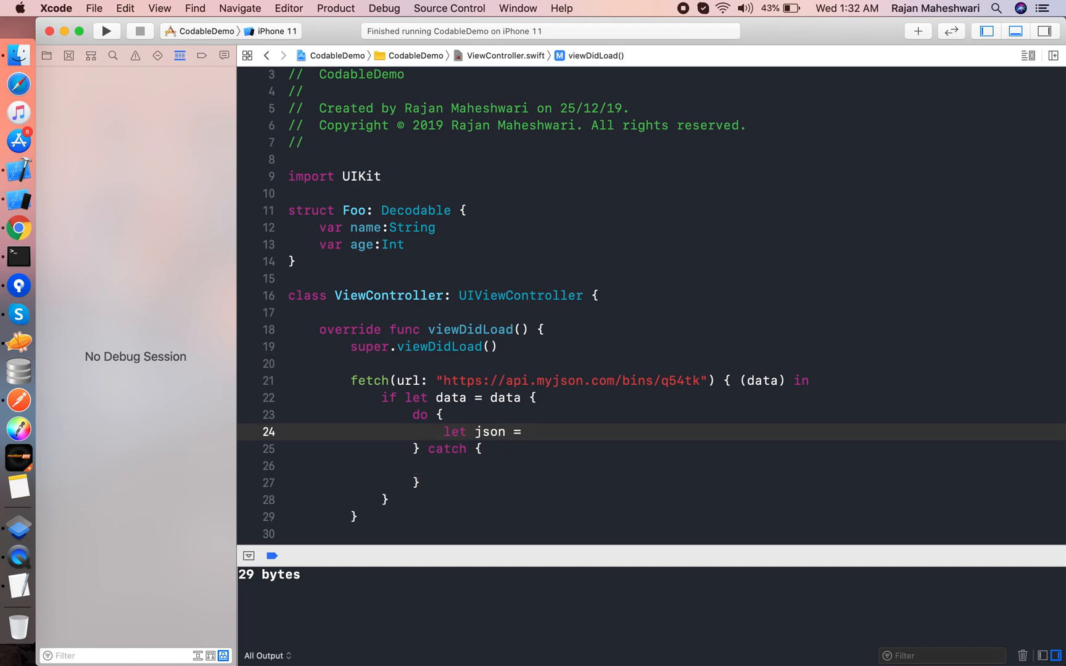
type("JSONDecoder().decode(Foo.self, from: data)")
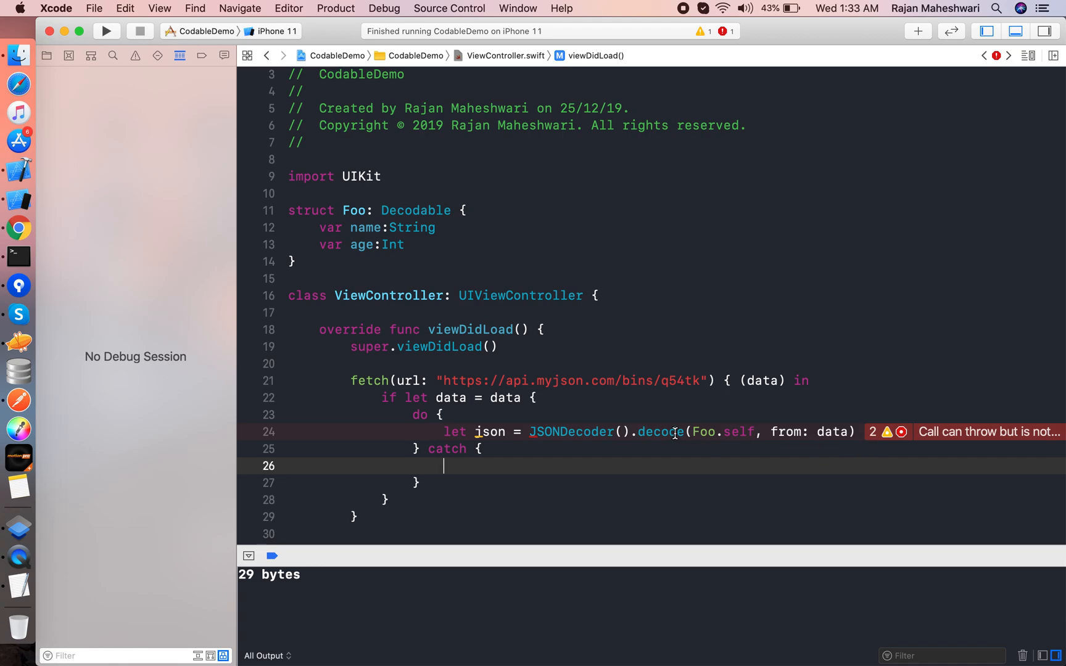
type("try")
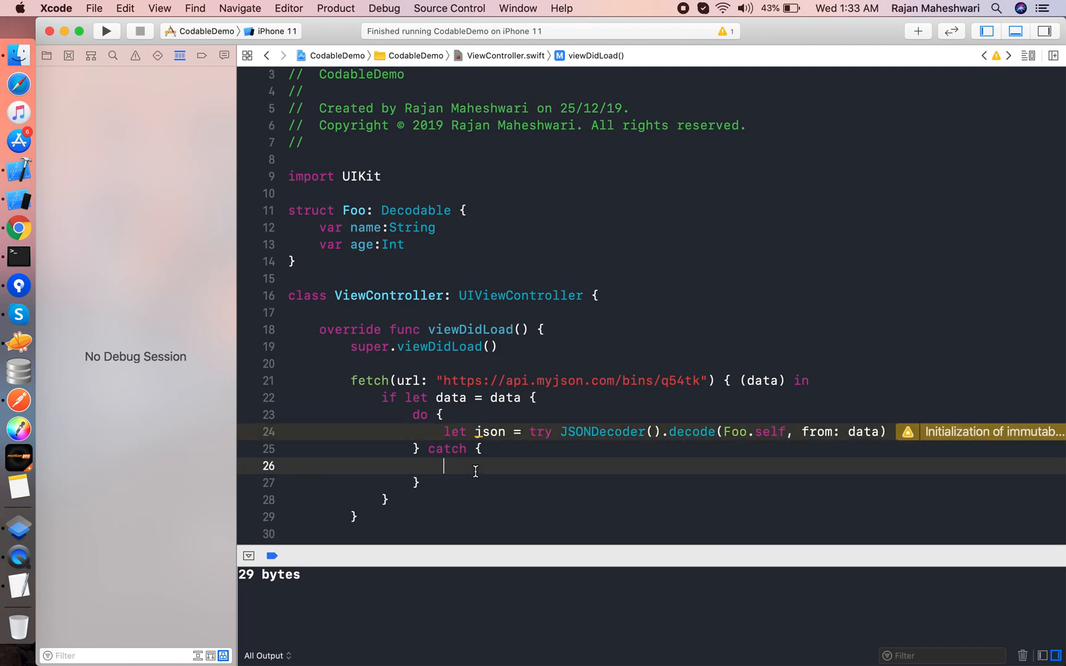
type("p")
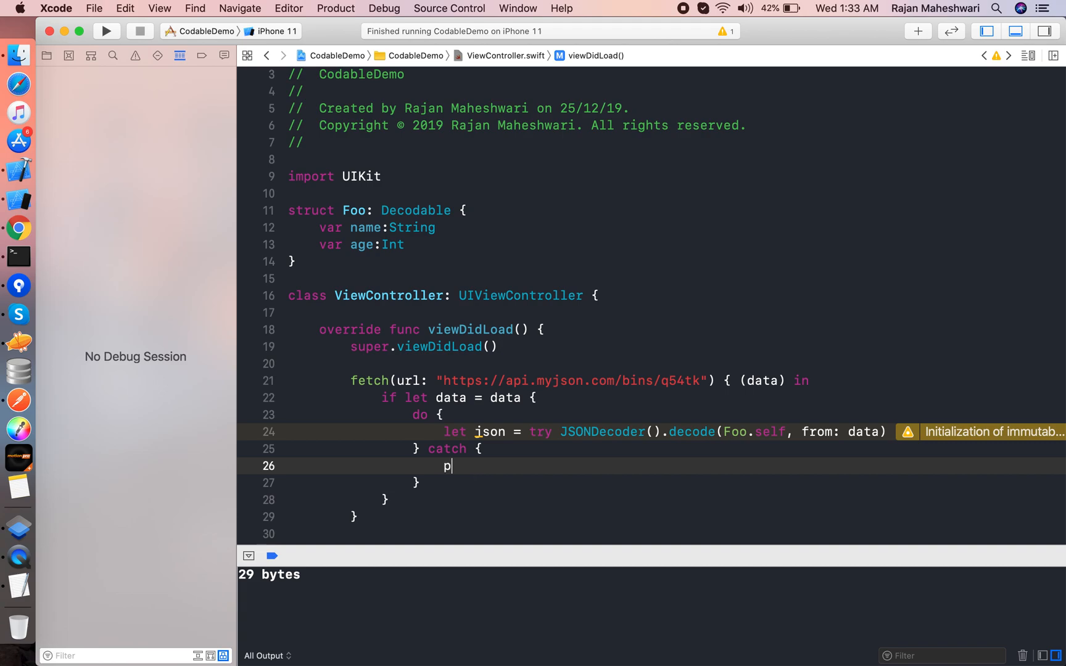
type("rint(error.localizedDescription")
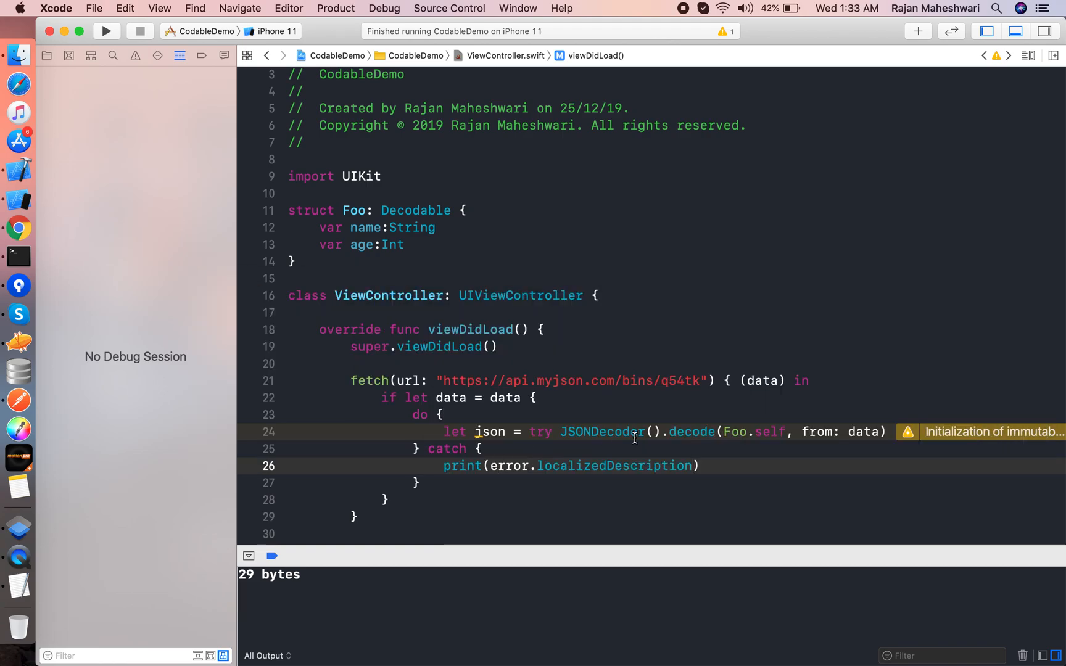
left_click(459, 465)
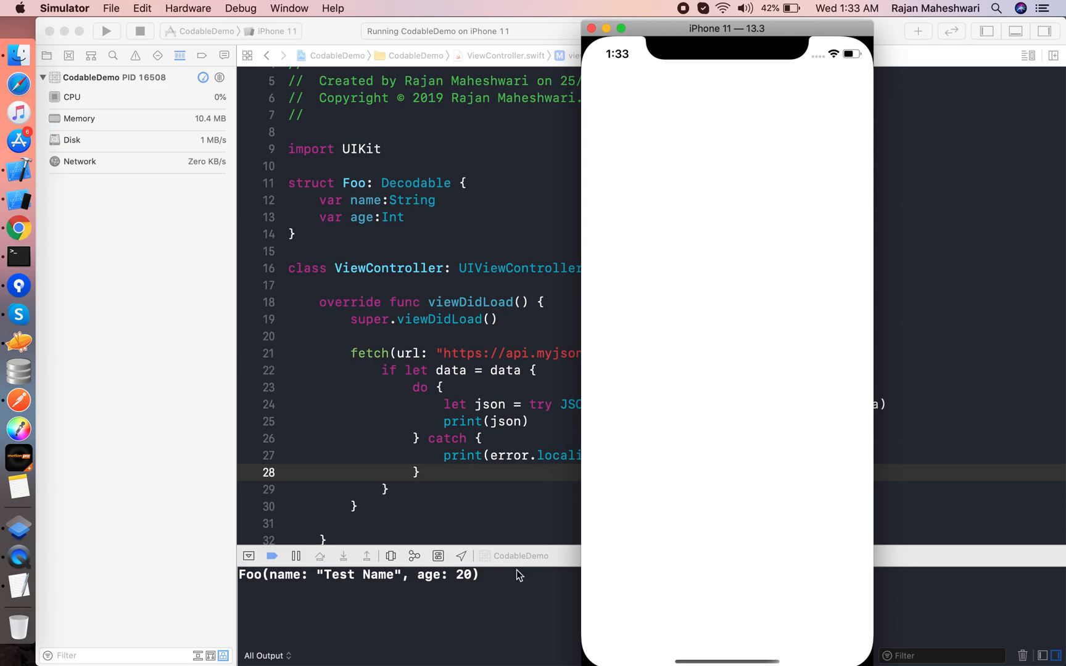
mouse_move(347, 585)
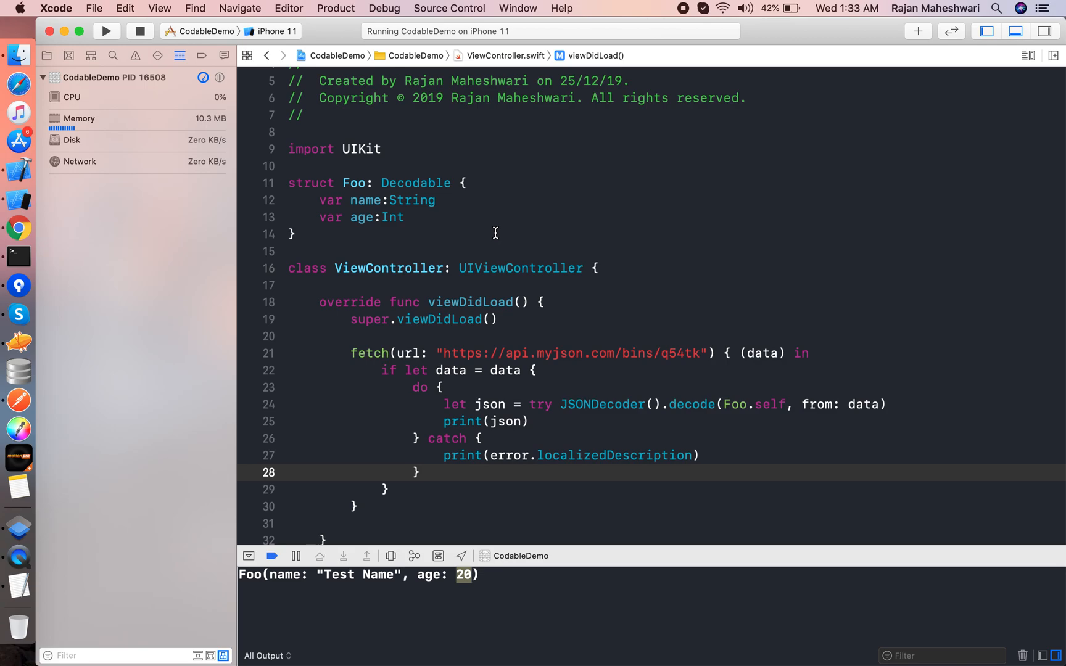
Step: Place the cursor on Foo's name property identifier to edit it
left_click(379, 200)
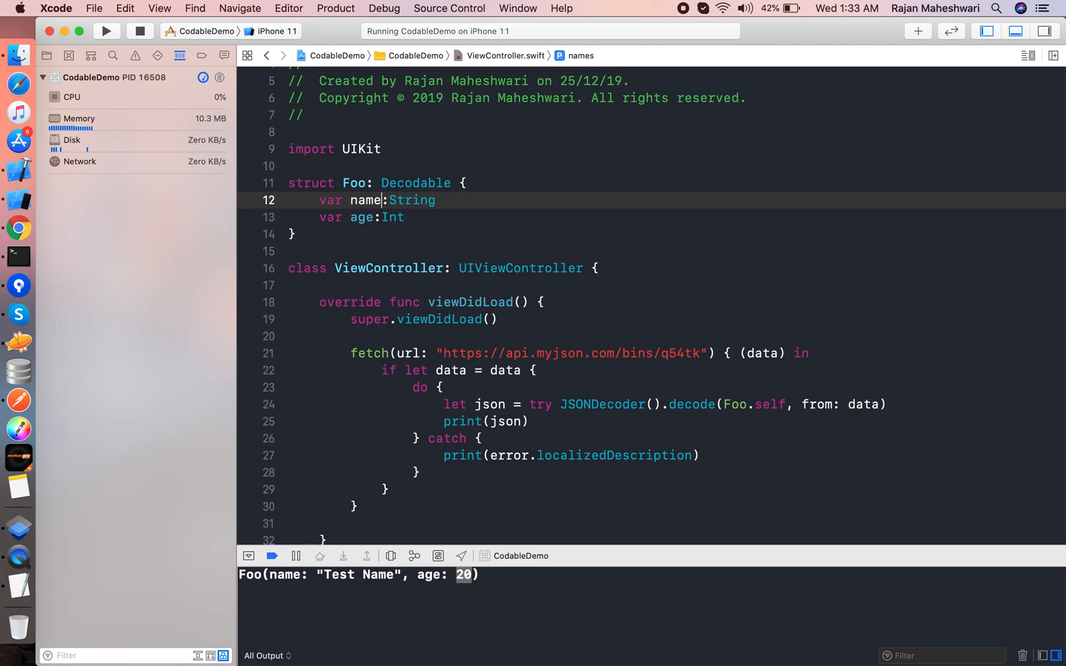
Step: Rename name to firstName, rerun with a catch breakpoint, and see the missing-data error
type("firstN")
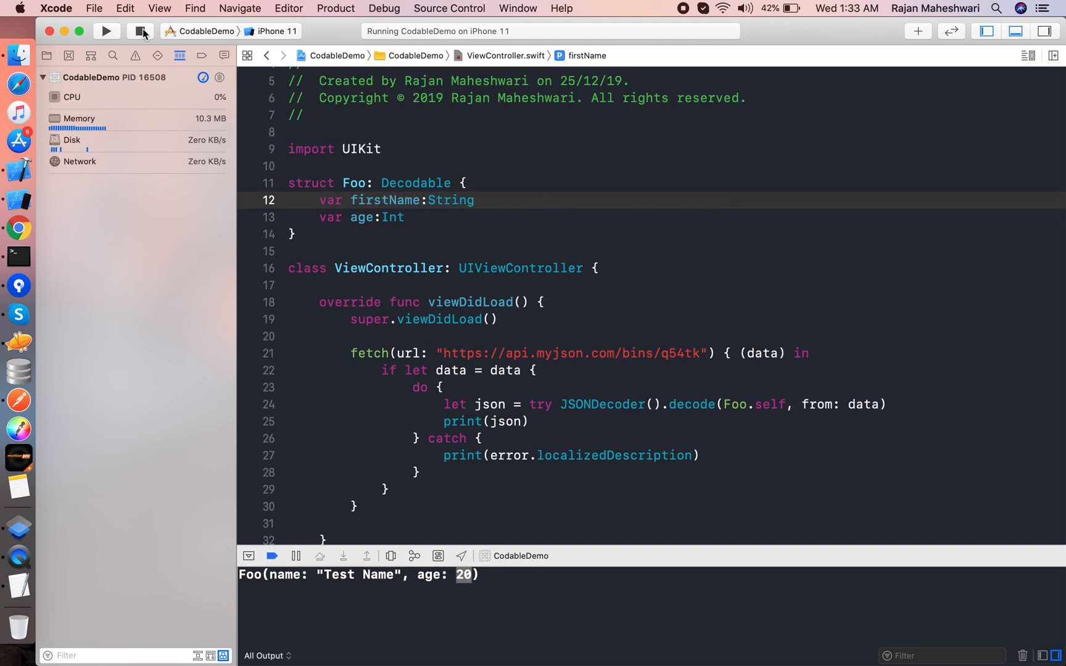
left_click(141, 31)
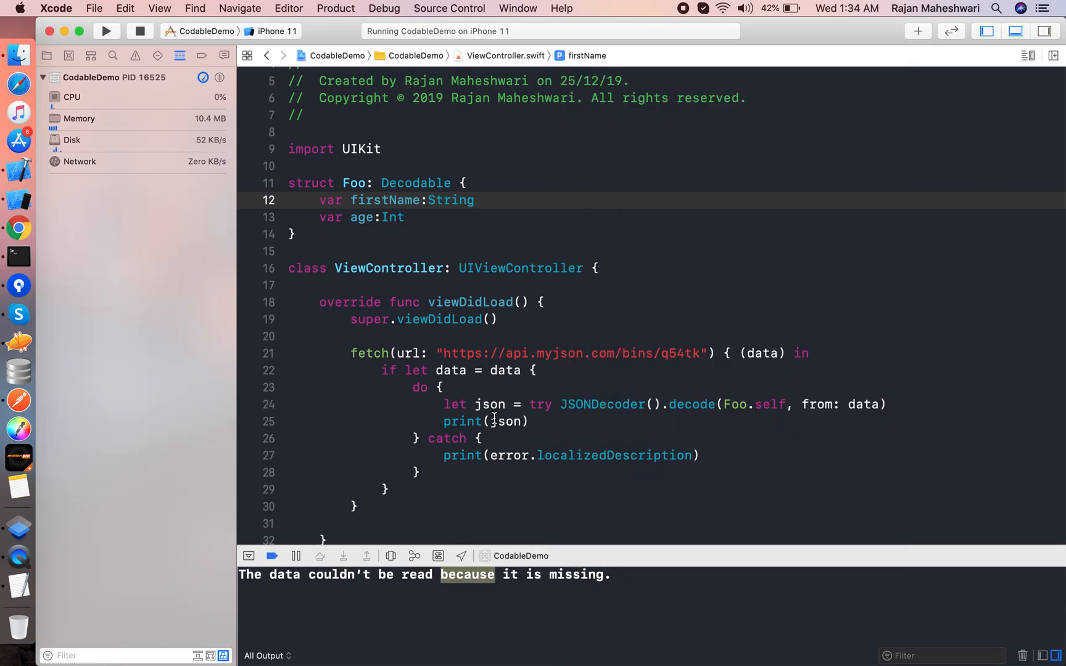
left_click(268, 455)
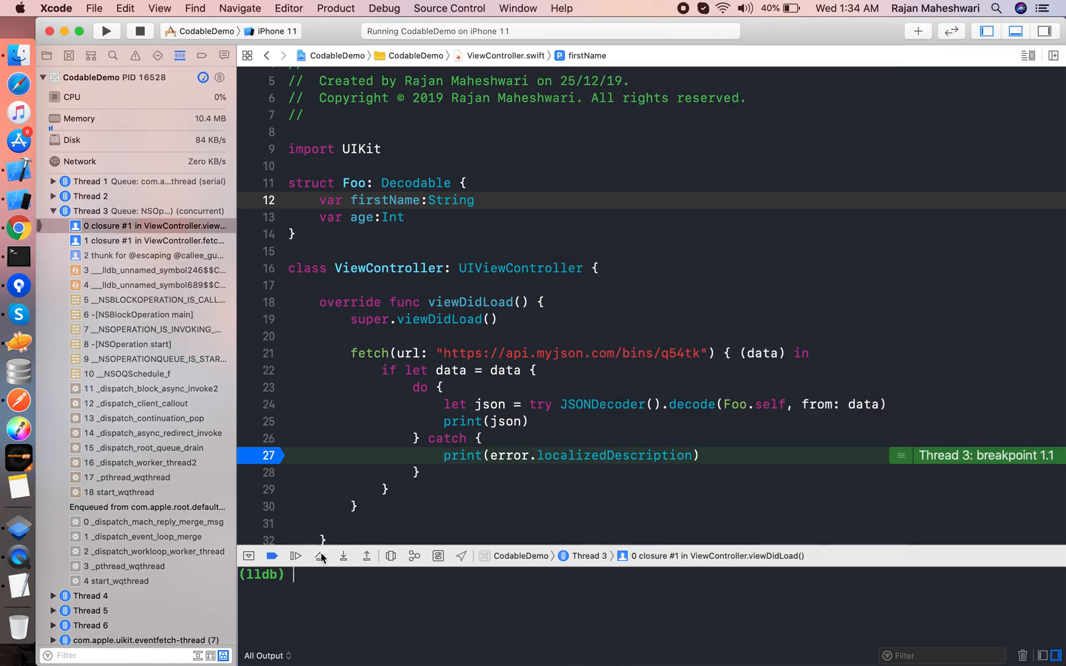
left_click(295, 555)
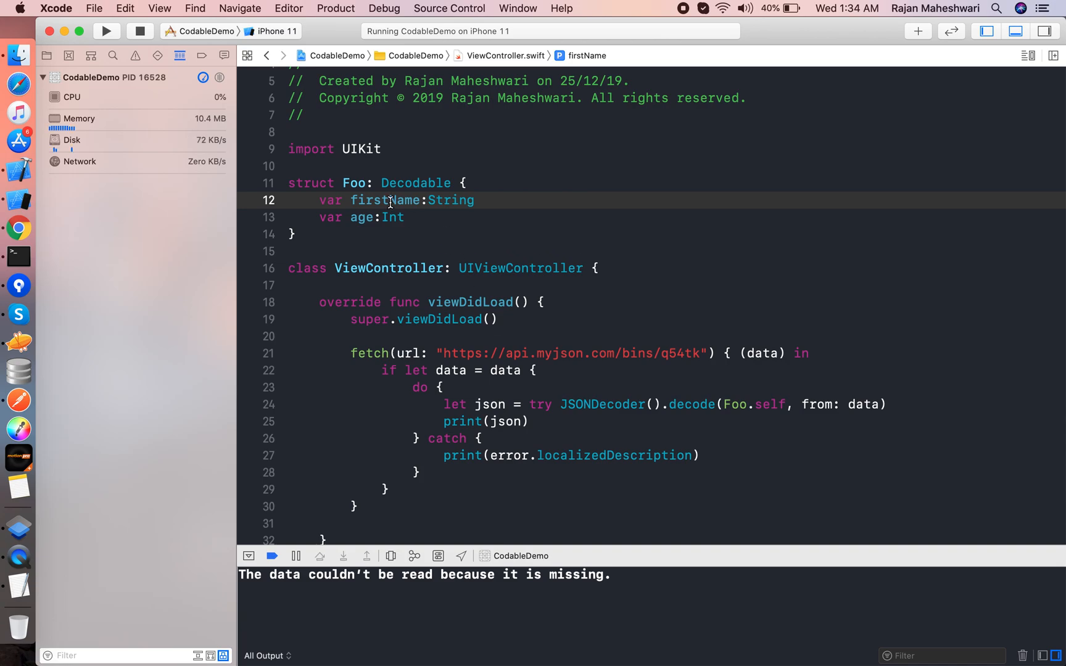
double_click(385, 199)
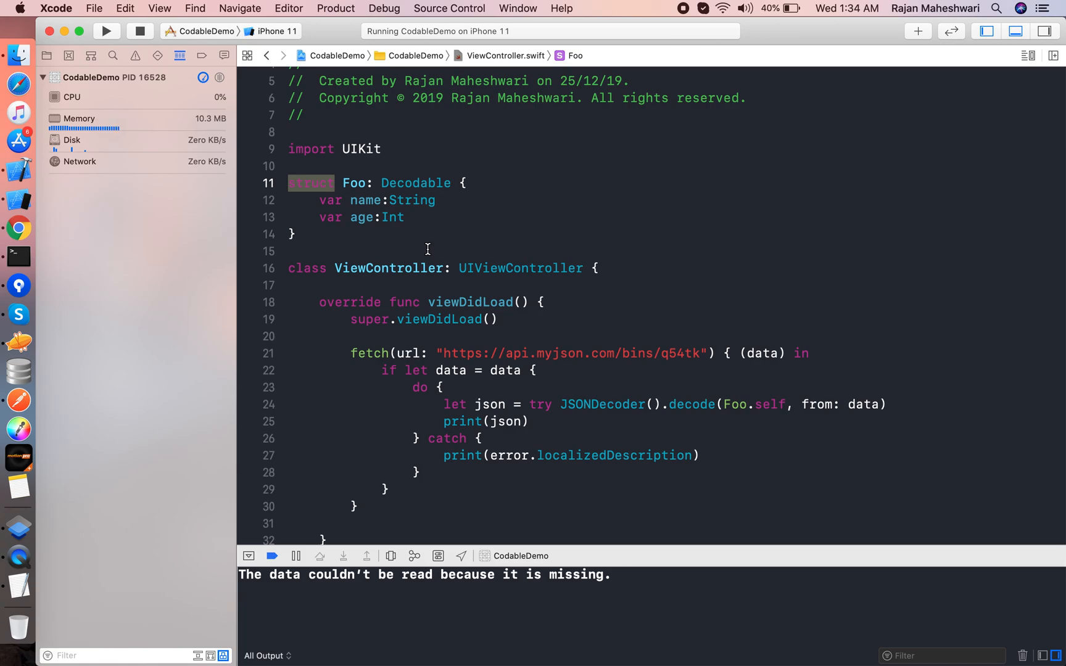
mouse_move(699, 472)
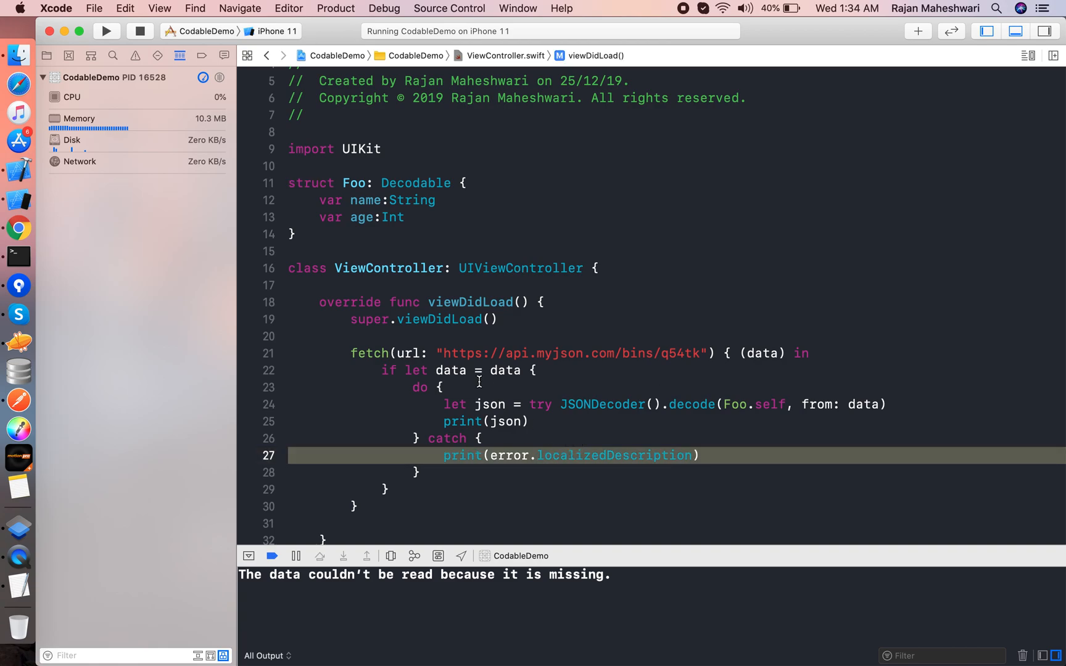
Step: Comment out var age, rerun to print Foo(name: "Test Name"), then select age again
key("cmd+/")
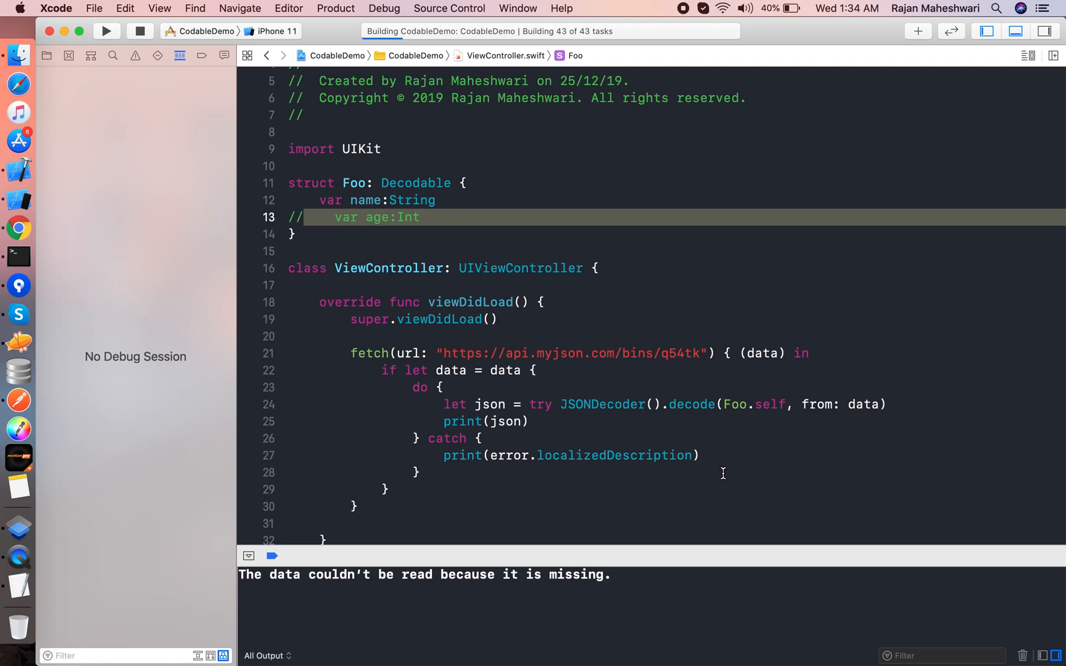
left_click(106, 31)
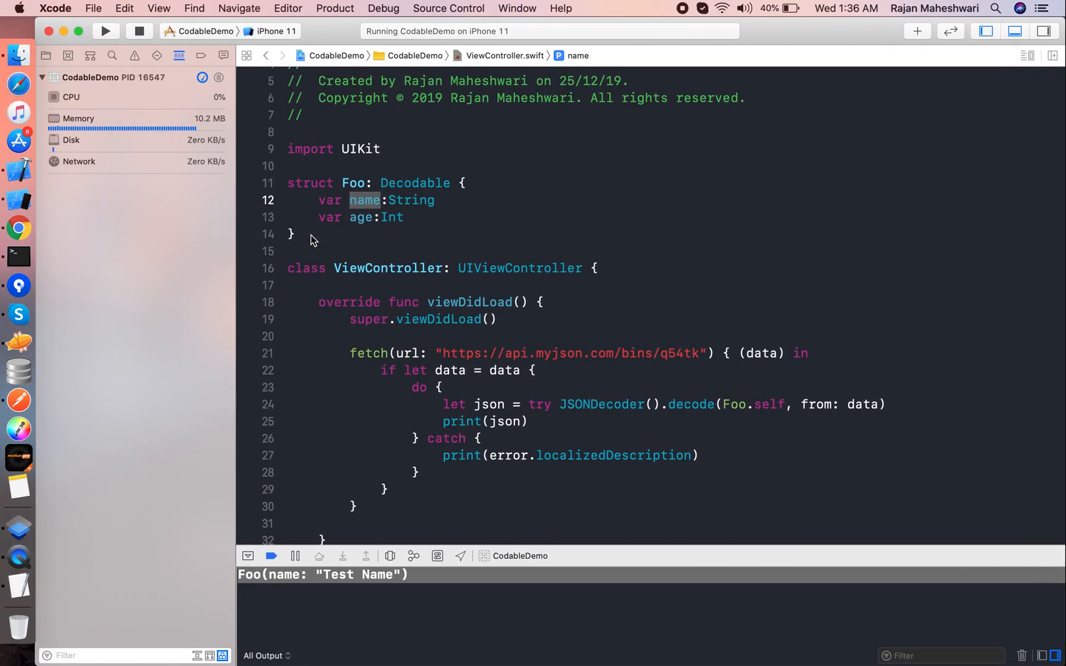
double_click(361, 217)
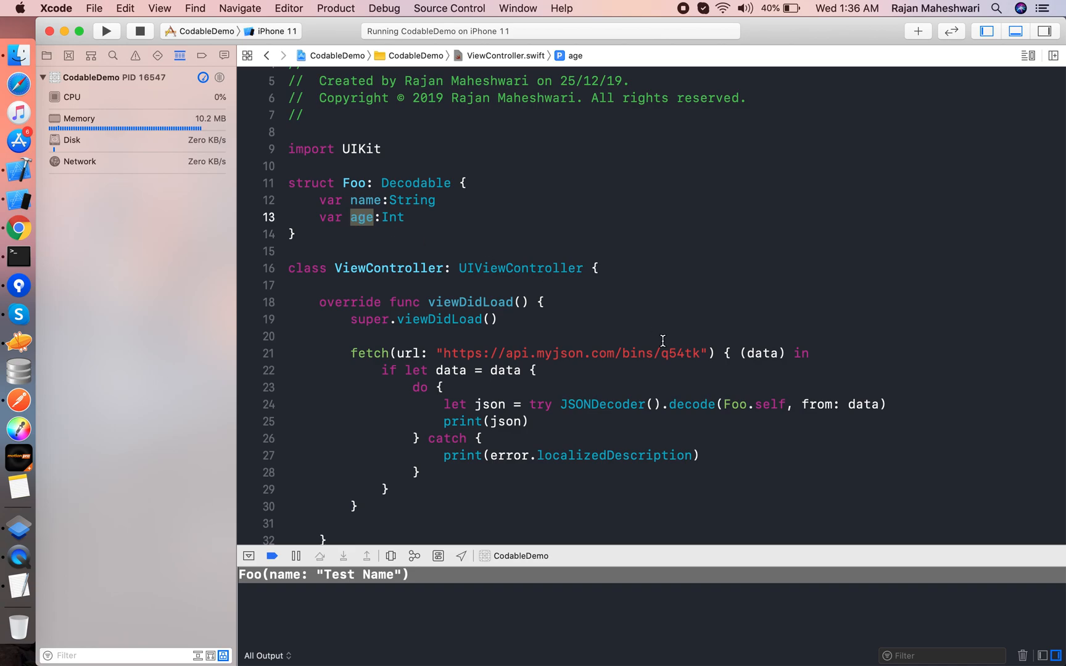